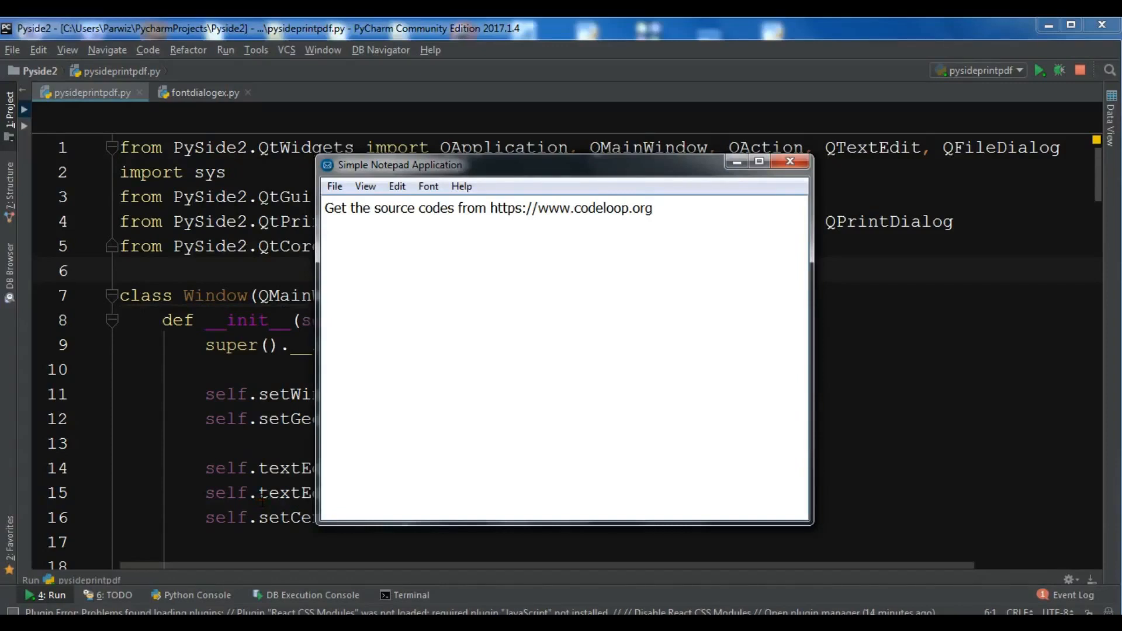
# Look over the running notepad's menus and sample text before closing it
pyautogui.click(651, 208)
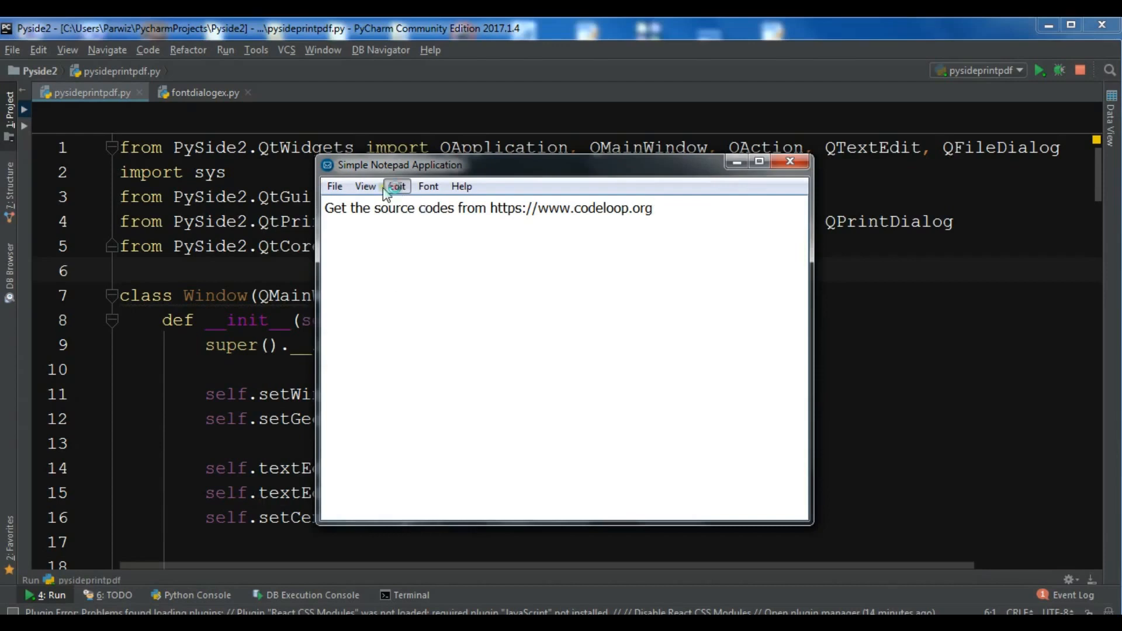
pyautogui.click(364, 185)
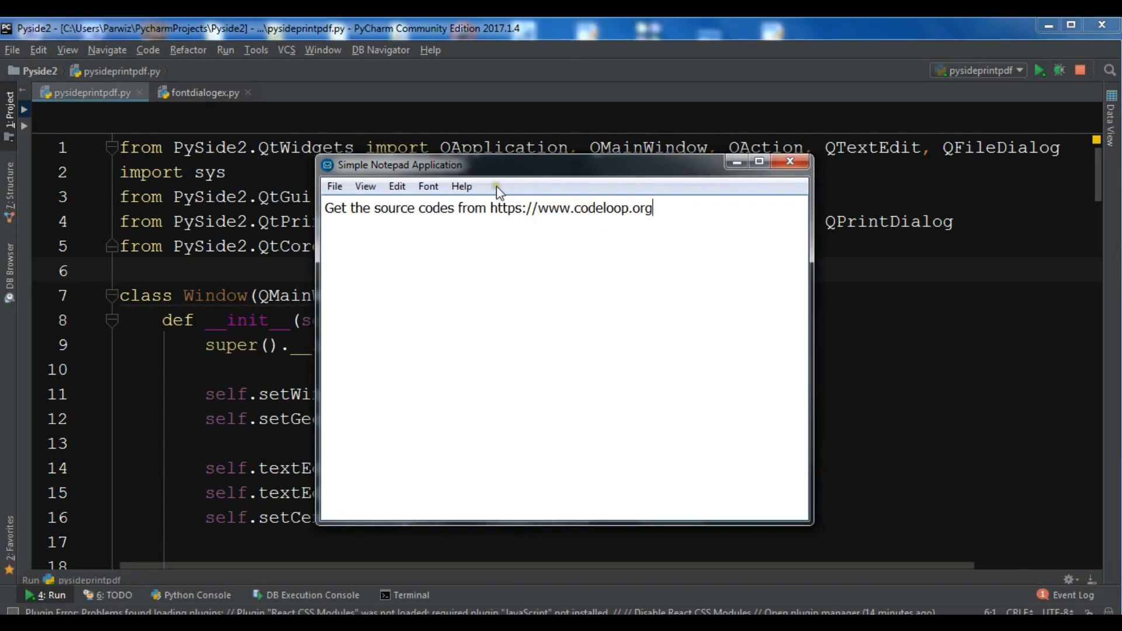
pyautogui.moveTo(427, 185)
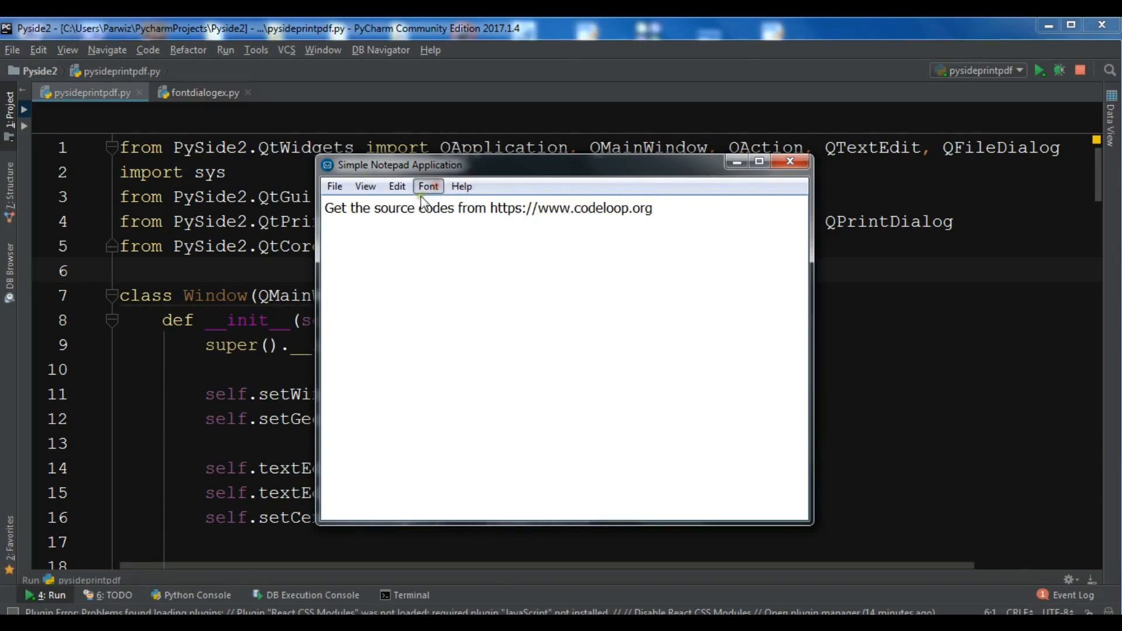
pyautogui.moveTo(753, 163)
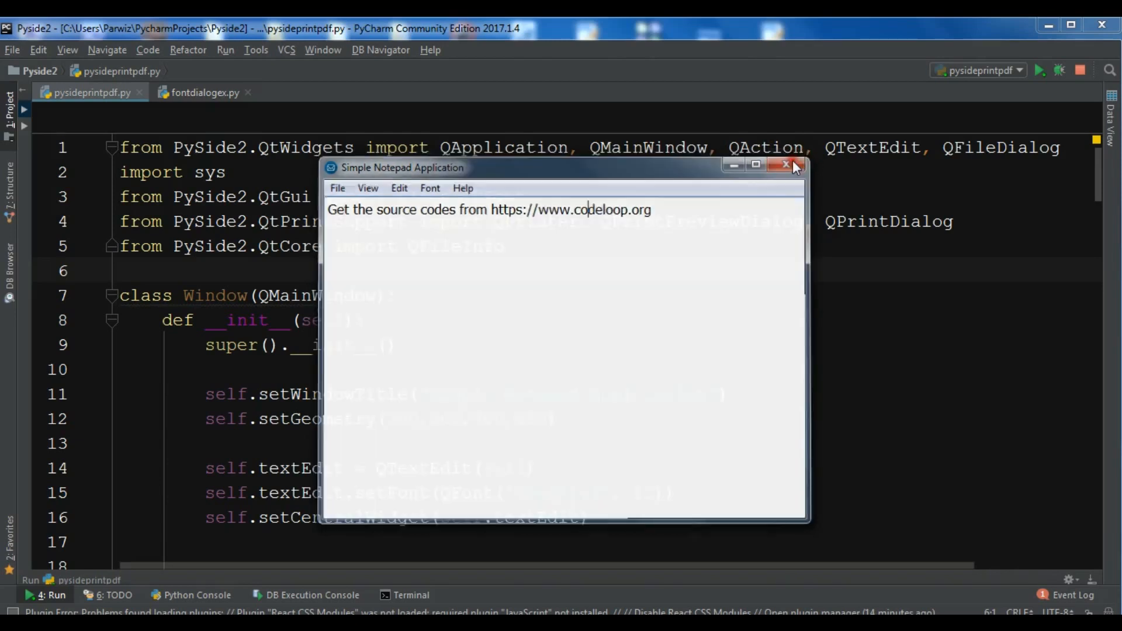
# Close the running notepad and switch to the fontdialogex.py editor
pyautogui.click(794, 164)
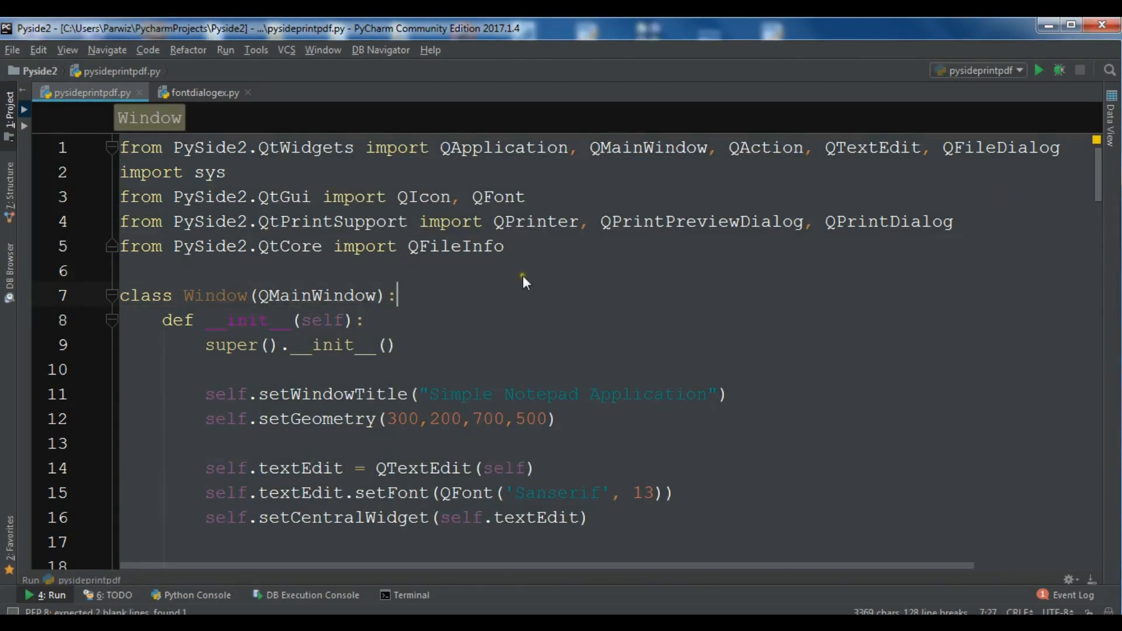
pyautogui.click(203, 92)
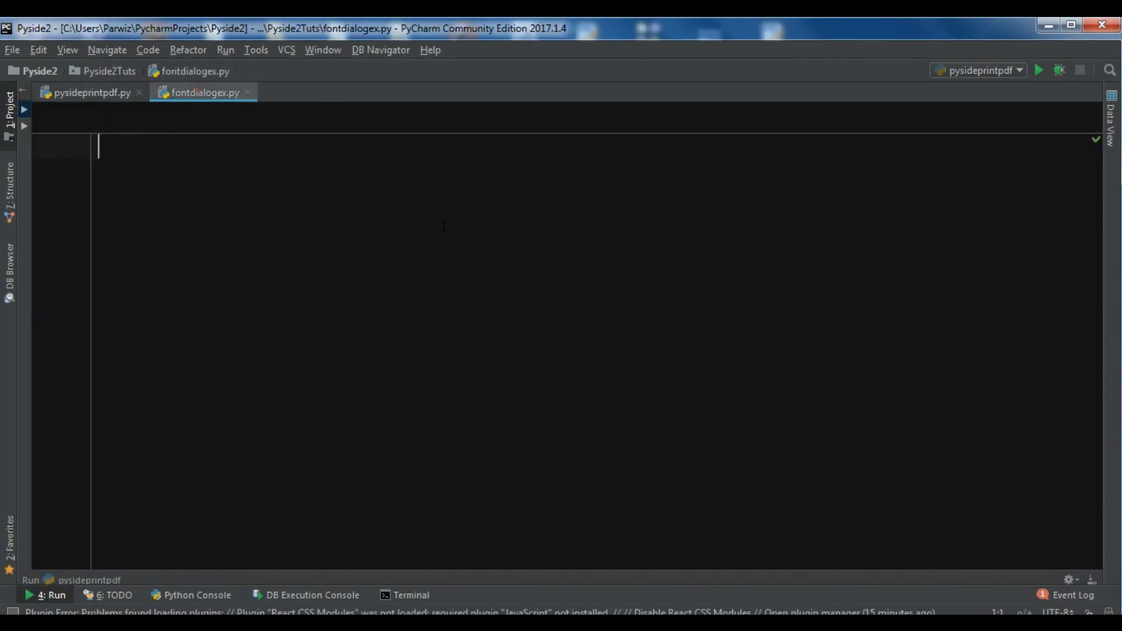
pyautogui.click(86, 92)
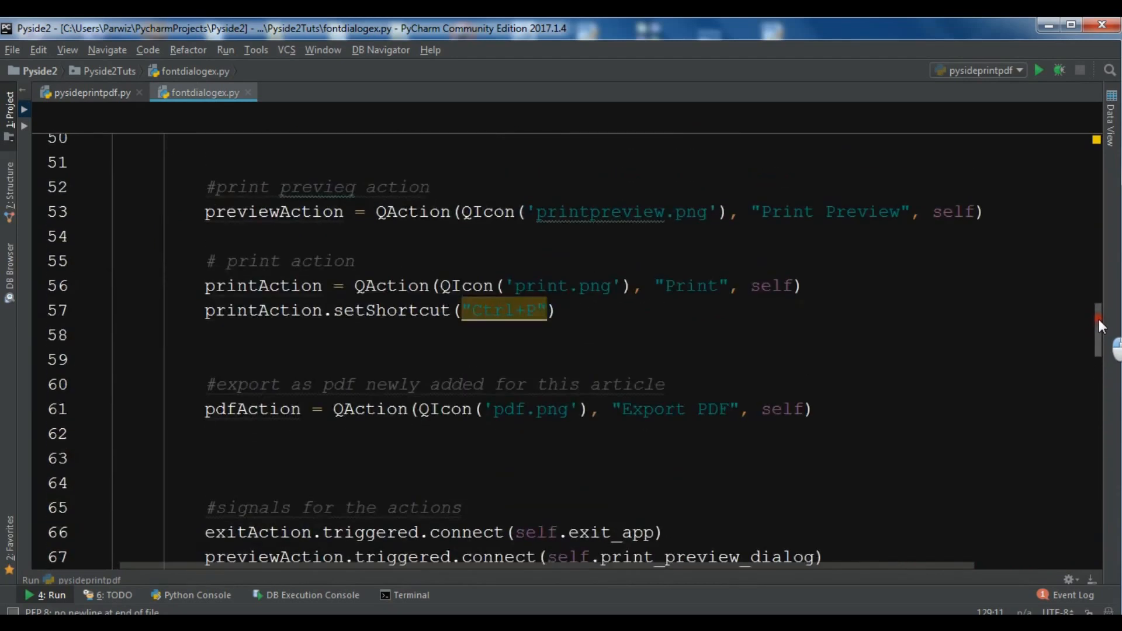
# Add a '#font action' comment and start the fontAction = QAction(...) line
pyautogui.scroll(-3)
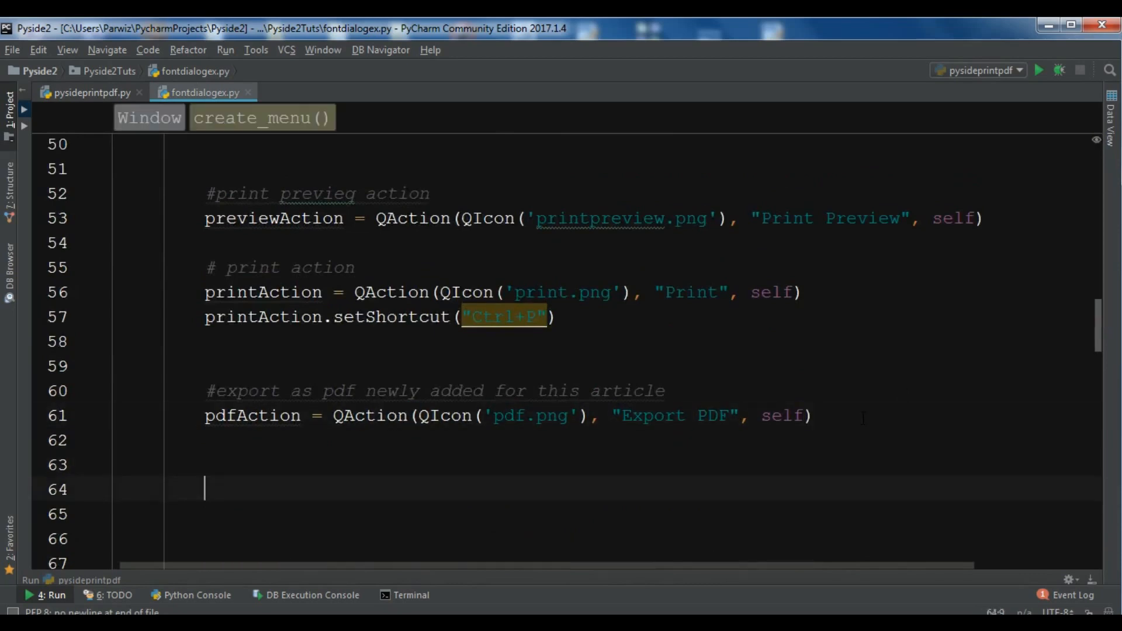
pyautogui.write('#for')
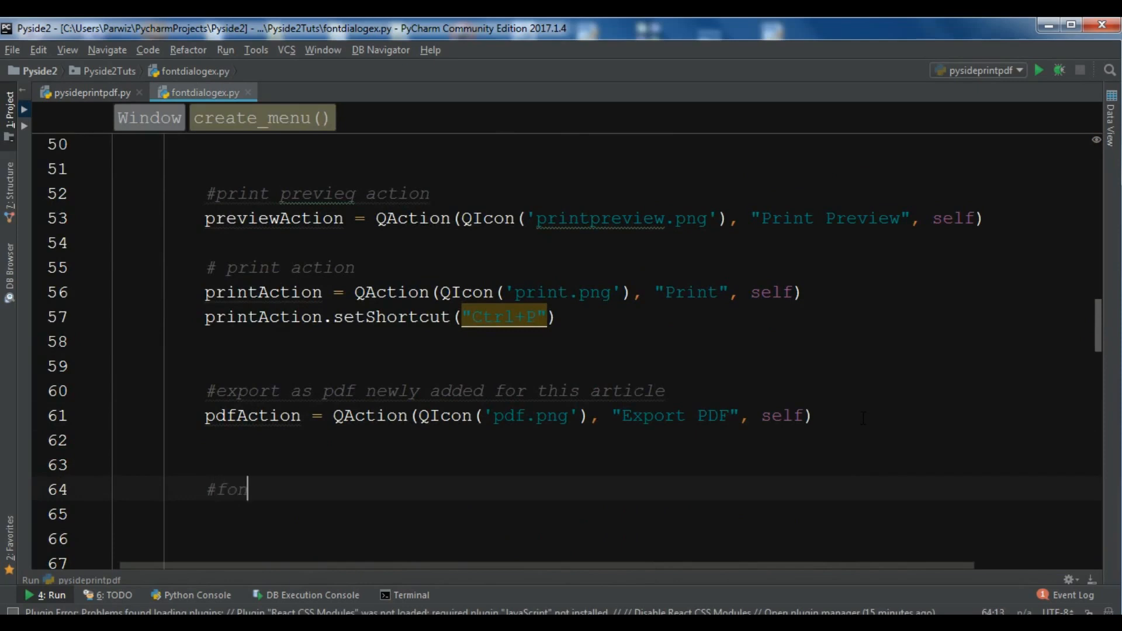
pyautogui.write('nt')
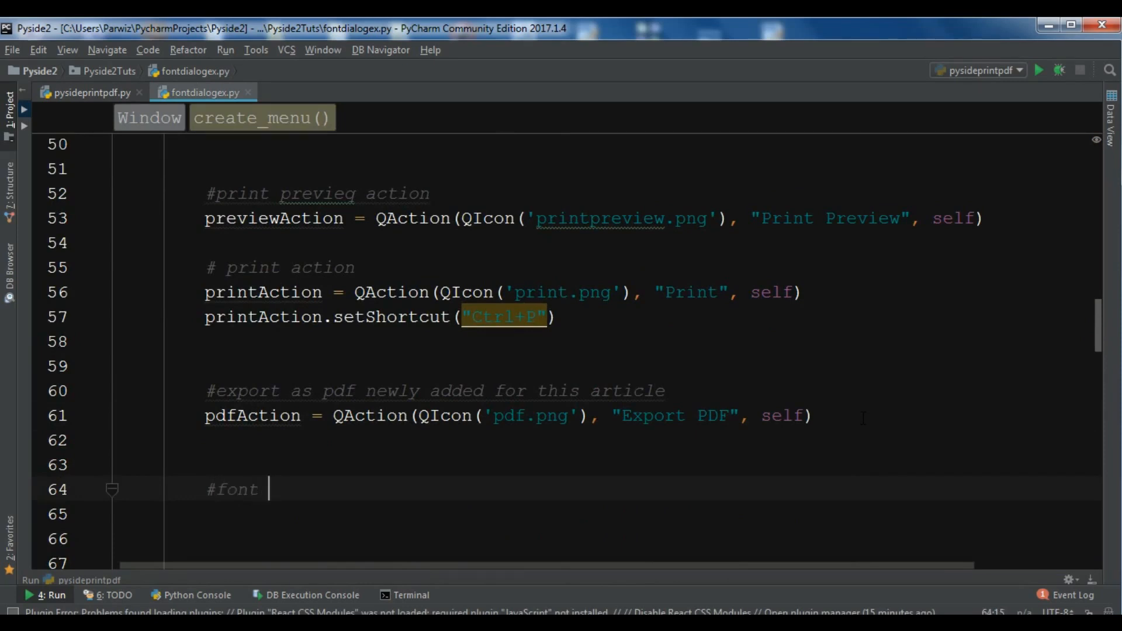
pyautogui.write('action')
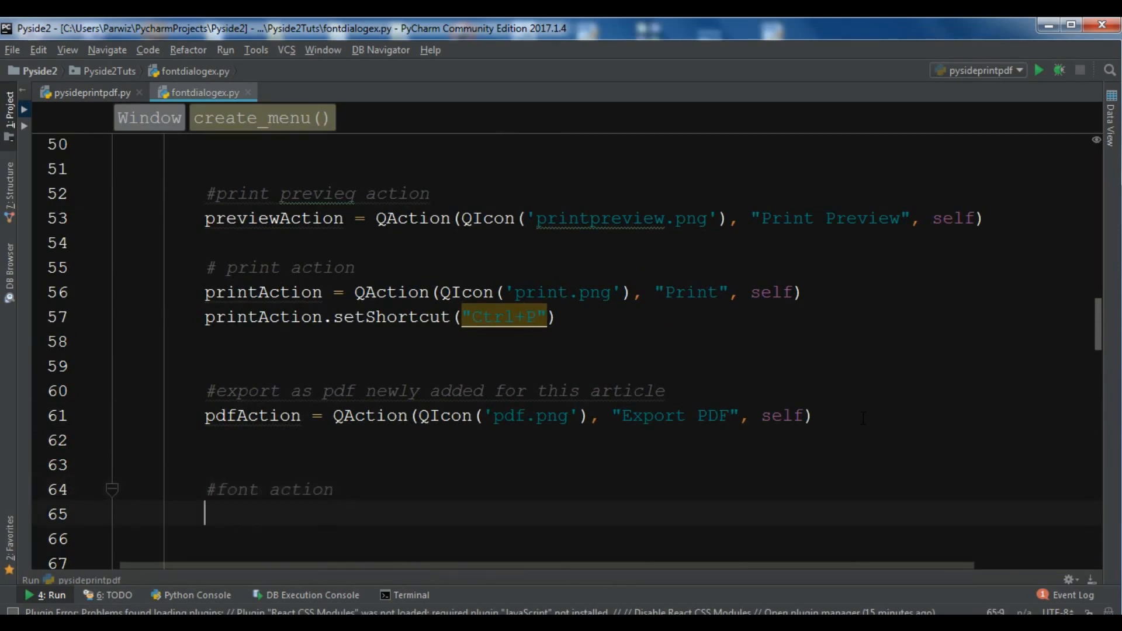
pyautogui.write('font')
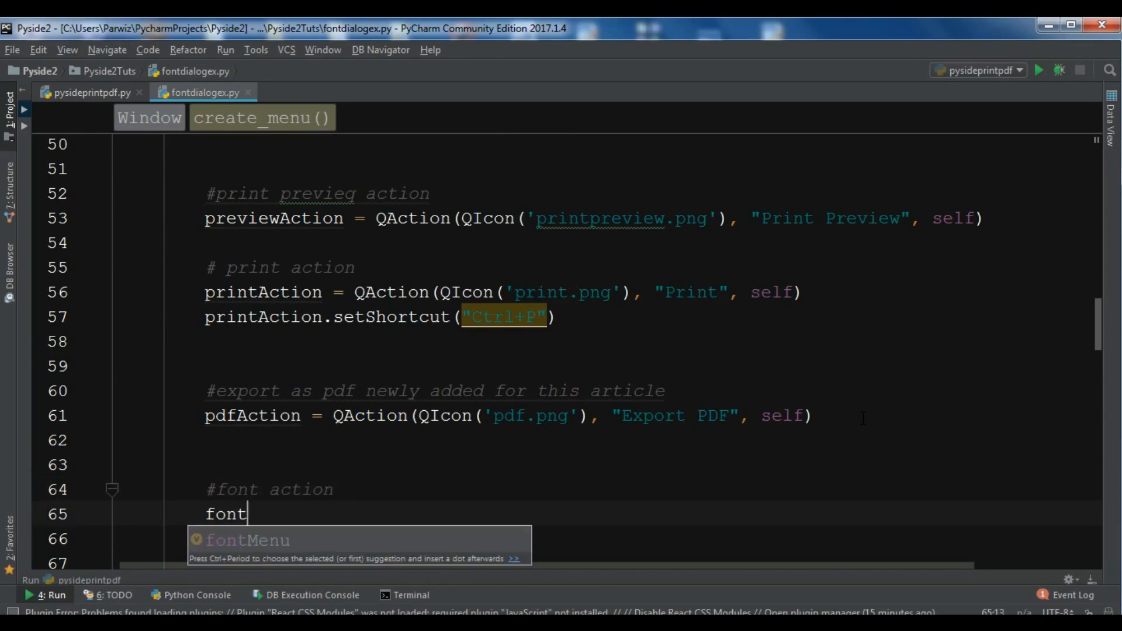
pyautogui.write('Action = Q')
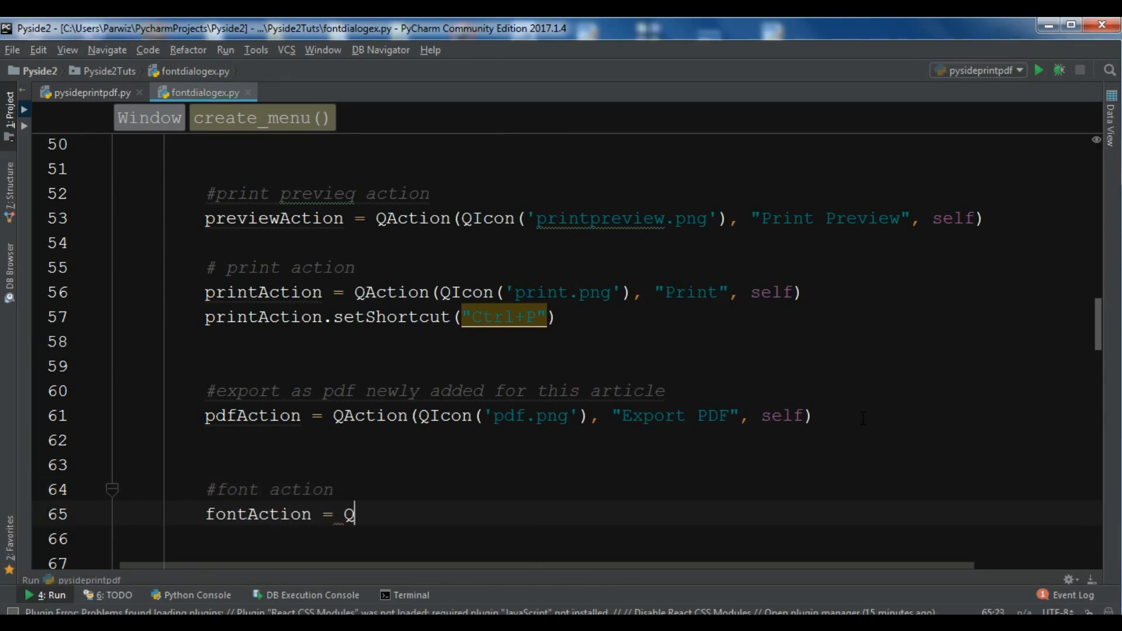
pyautogui.write('Action(')
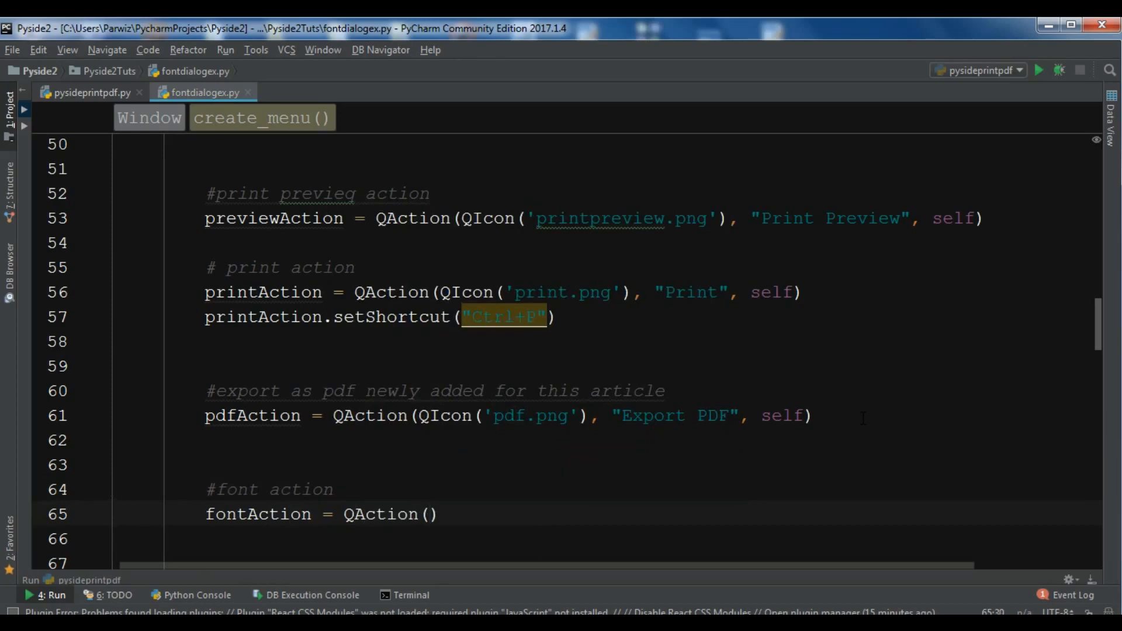
# Complete the QAction with QIcon('font.png'), the label "Font" and self as parent
pyautogui.write('QIcon(')
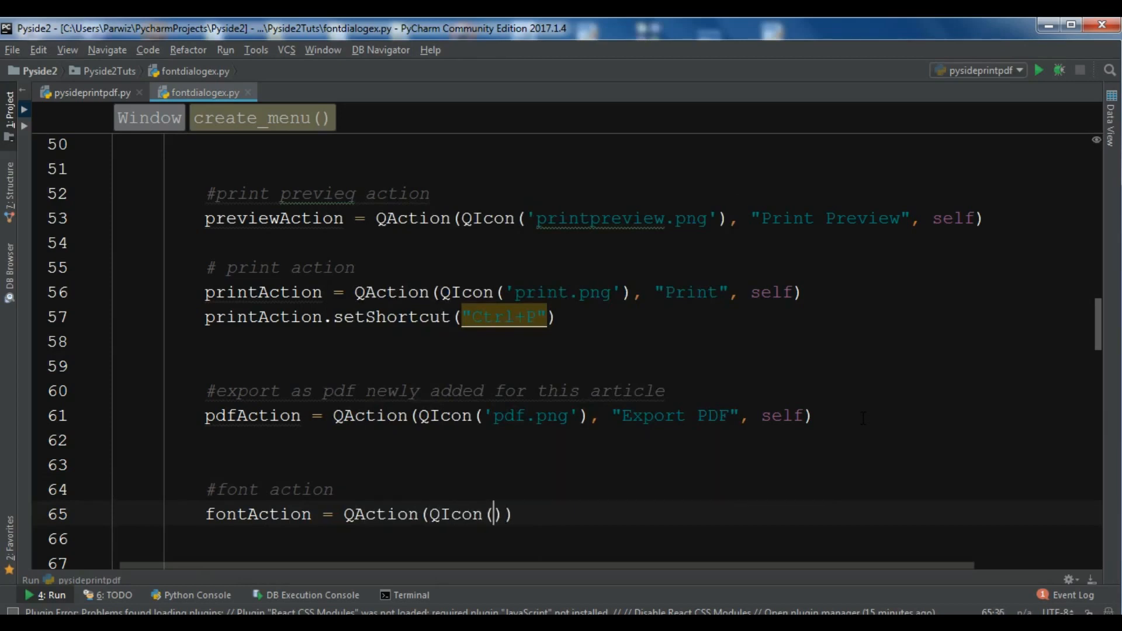
pyautogui.click(491, 514)
pyautogui.write("'")
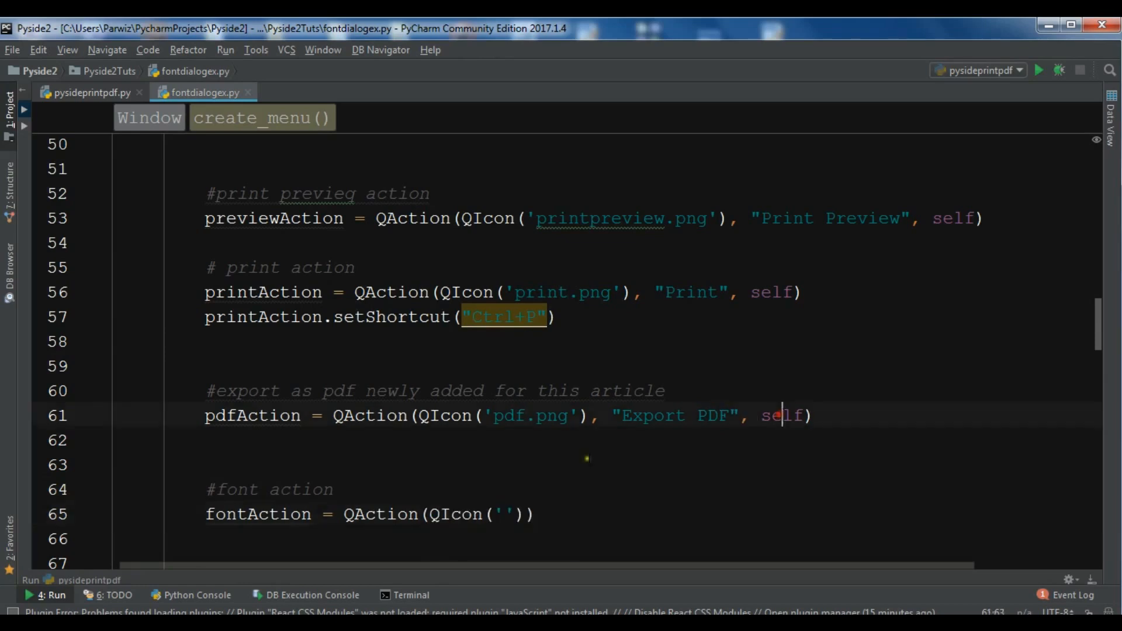
pyautogui.write('font')
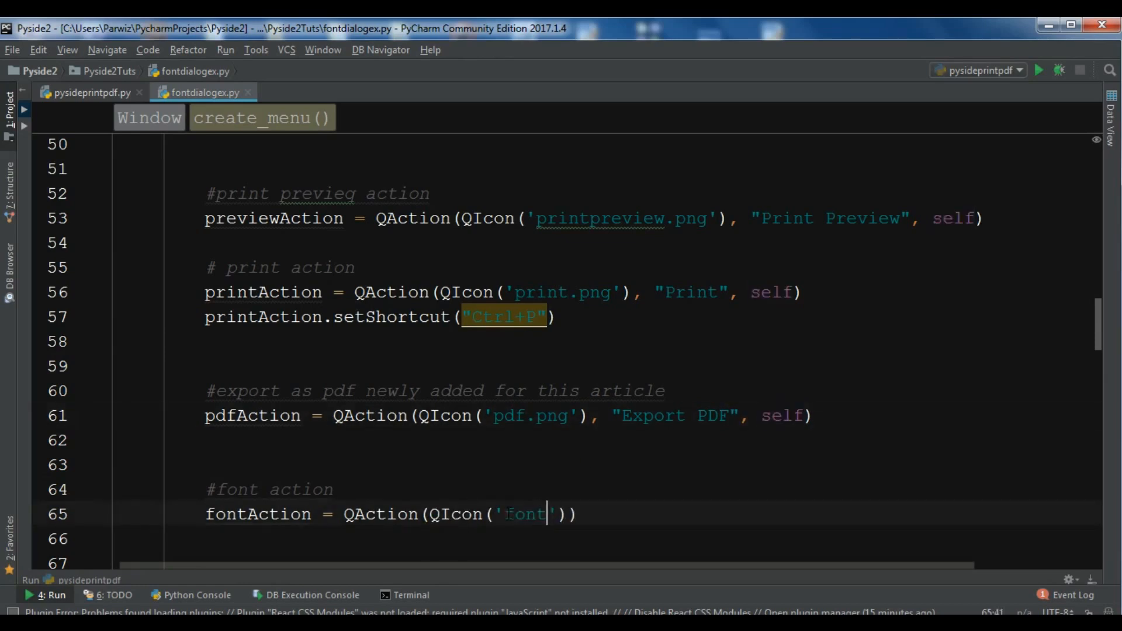
pyautogui.write('.png')
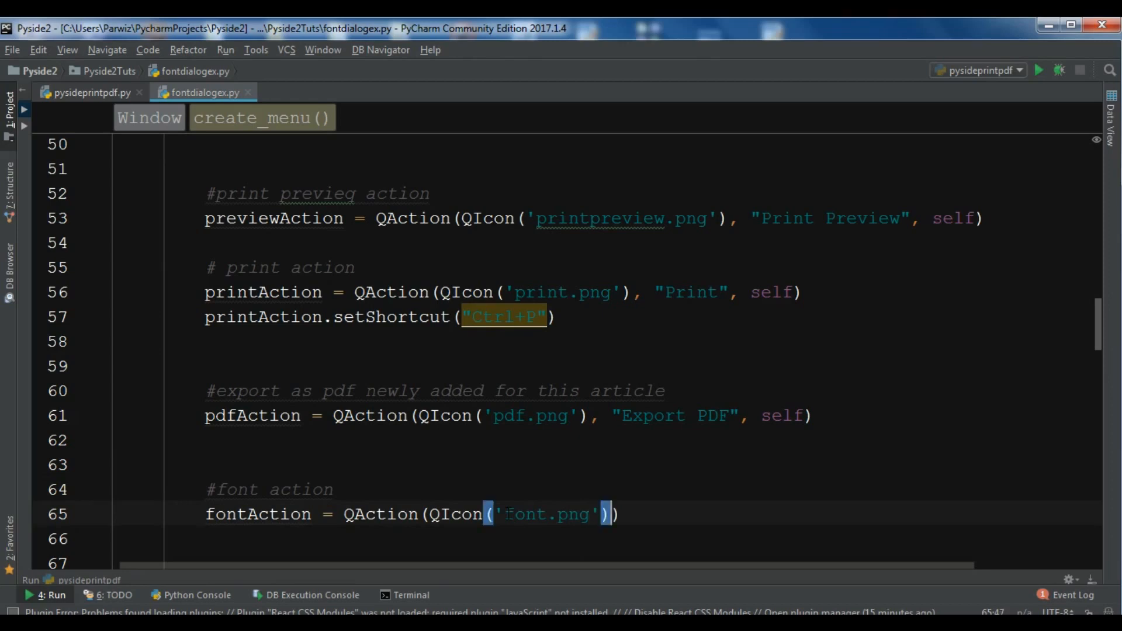
pyautogui.write(', ""')
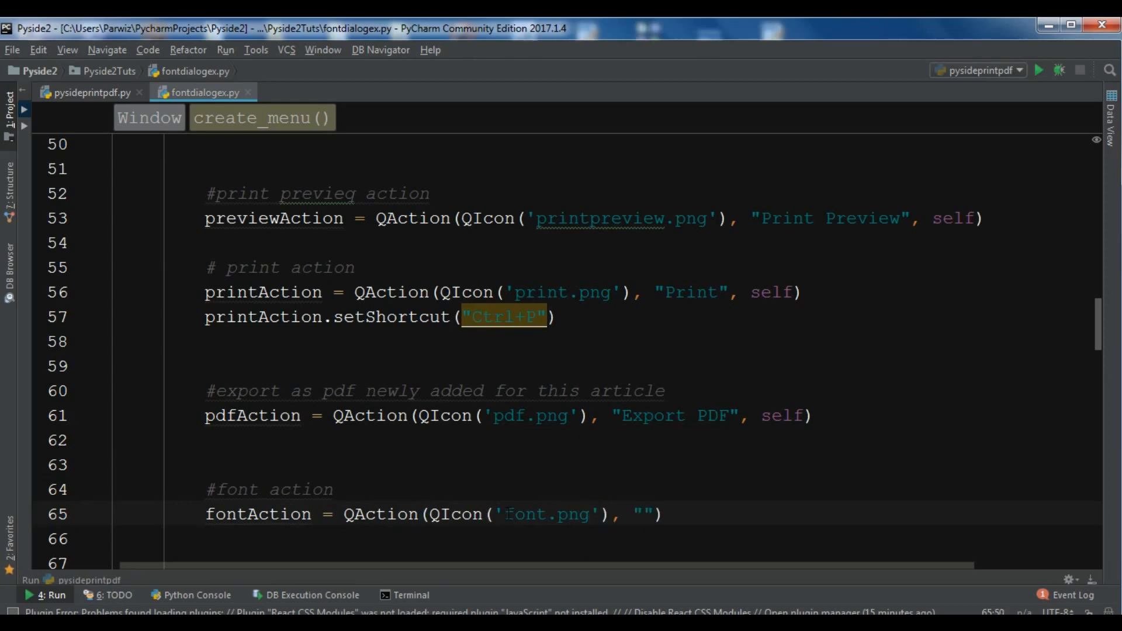
pyautogui.write('Font')
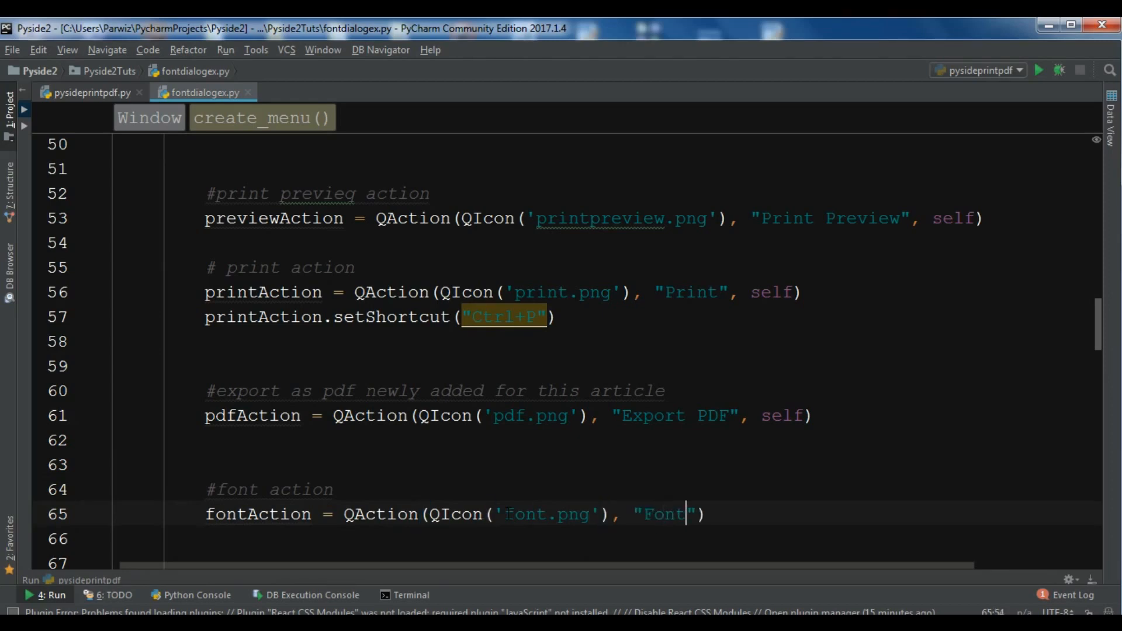
pyautogui.write(', self')
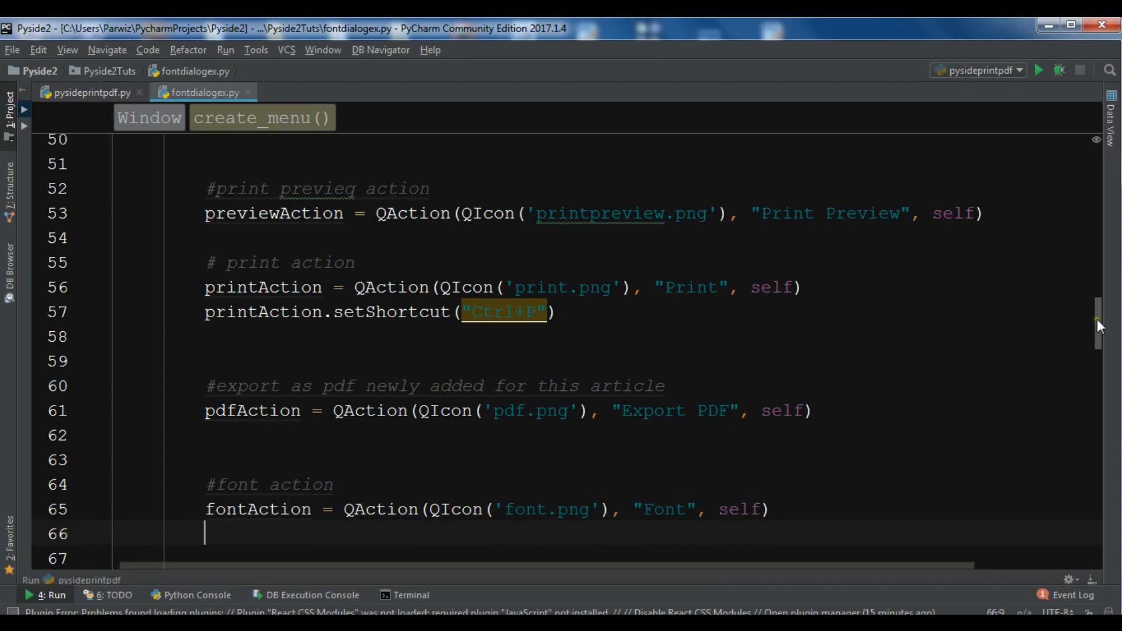
# Add fontMenu.addAction(fontAction) below the other menu actions in create_menu
pyautogui.scroll(-3)
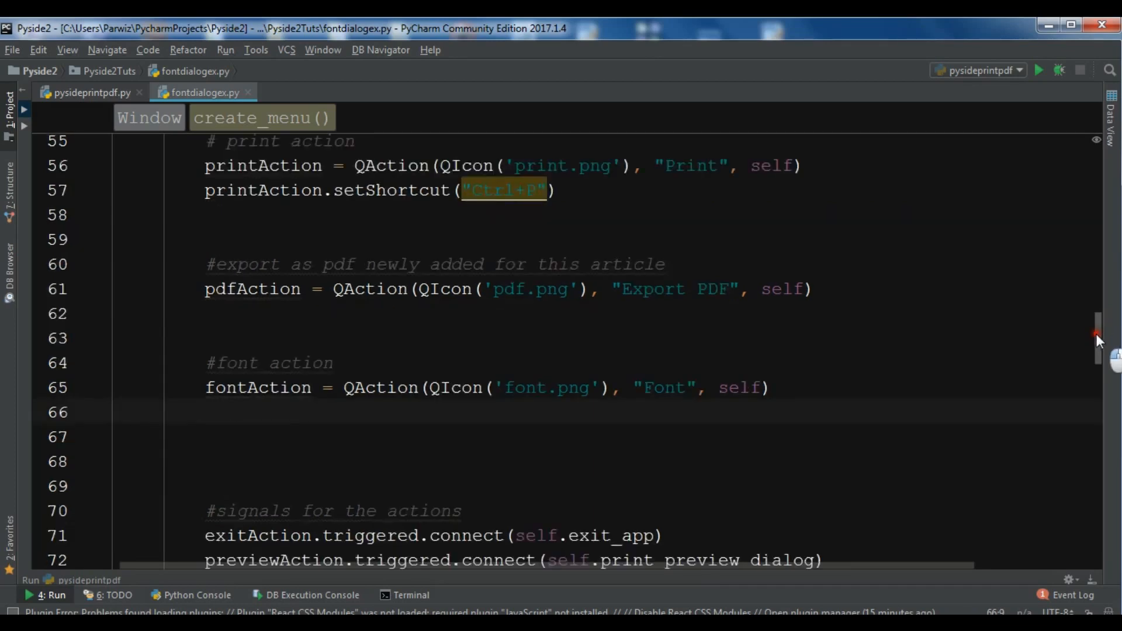
pyautogui.scroll(-3)
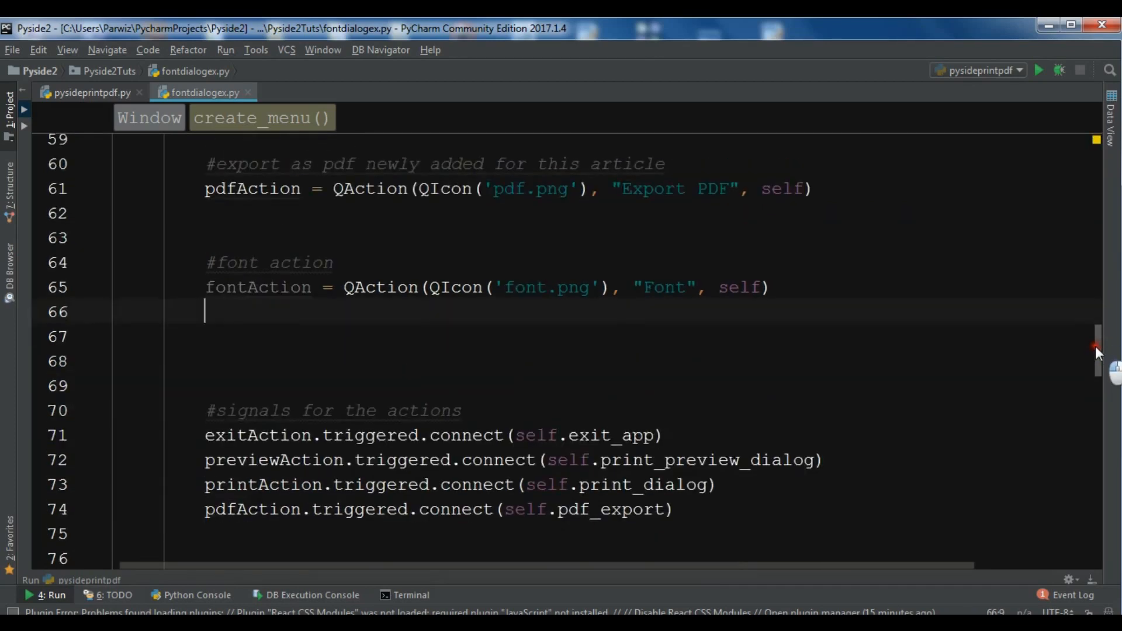
pyautogui.scroll(-3)
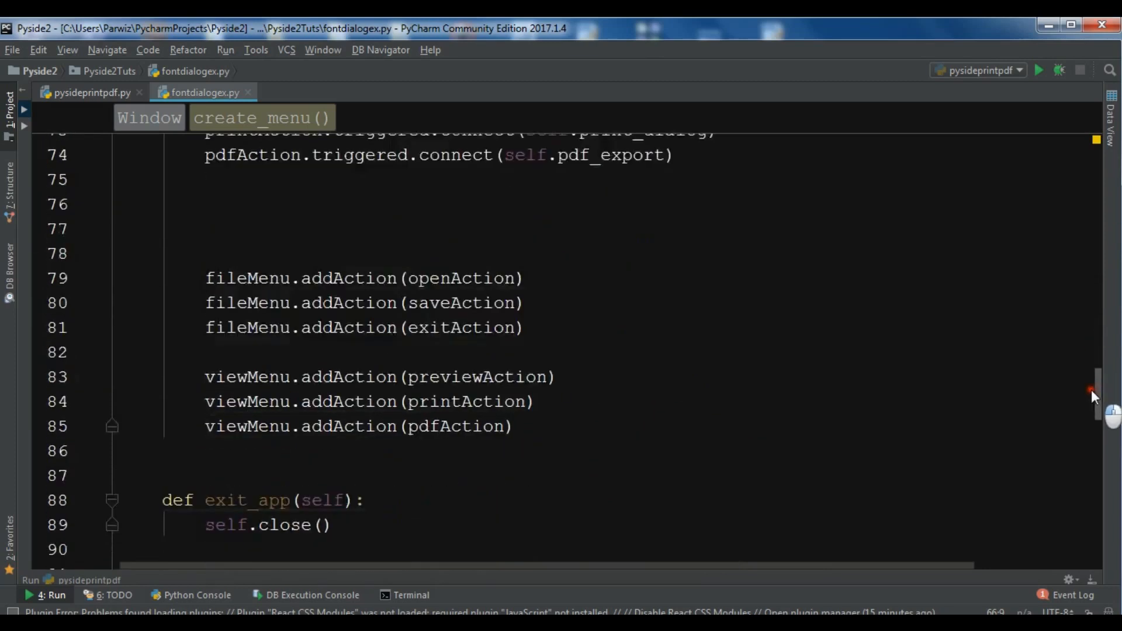
pyautogui.scroll(-3)
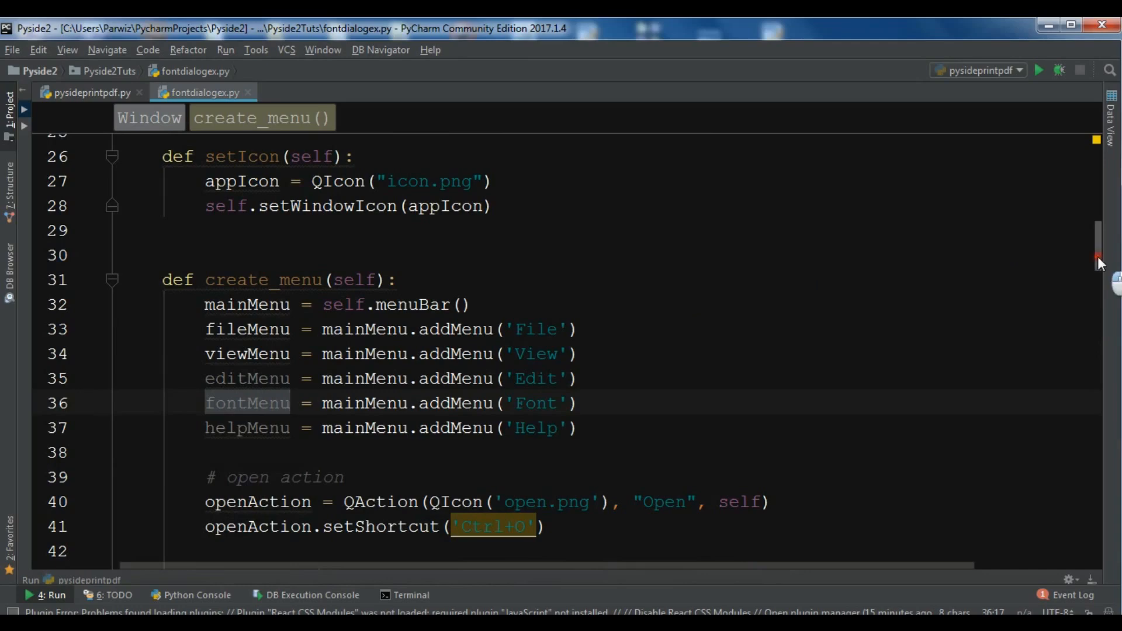
pyautogui.scroll(-3)
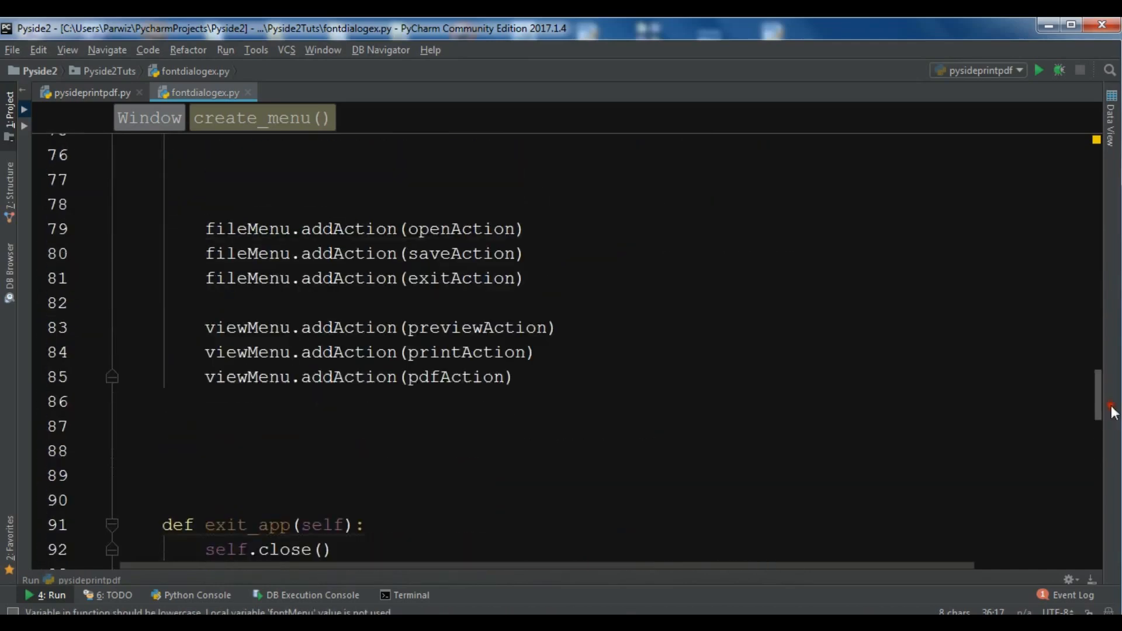
pyautogui.write('fontMenu')
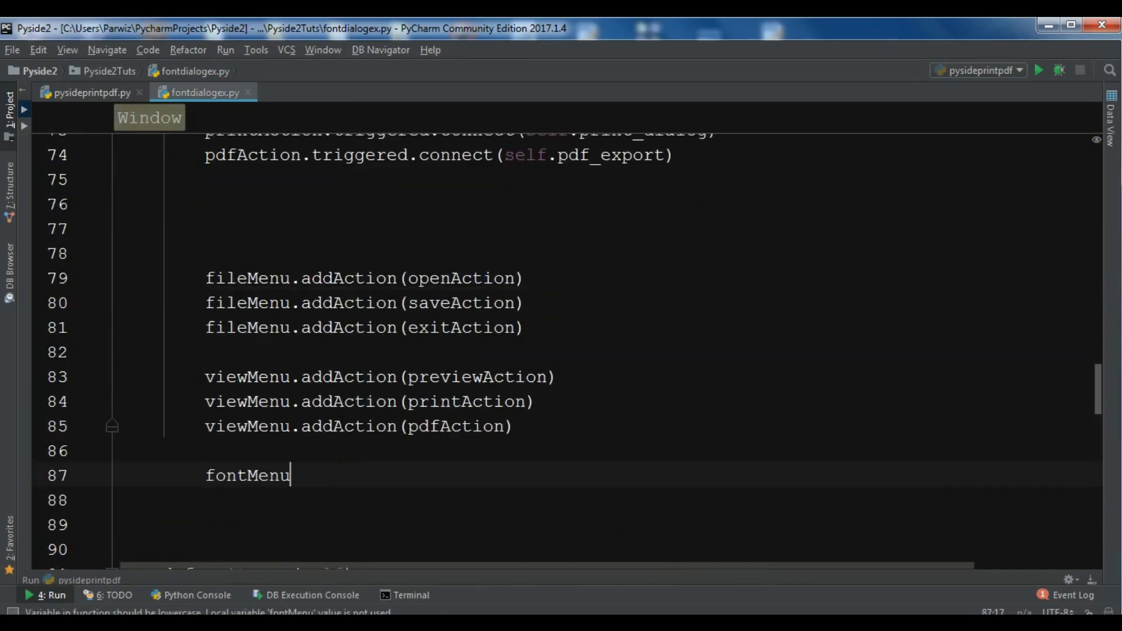
pyautogui.write('.addAc')
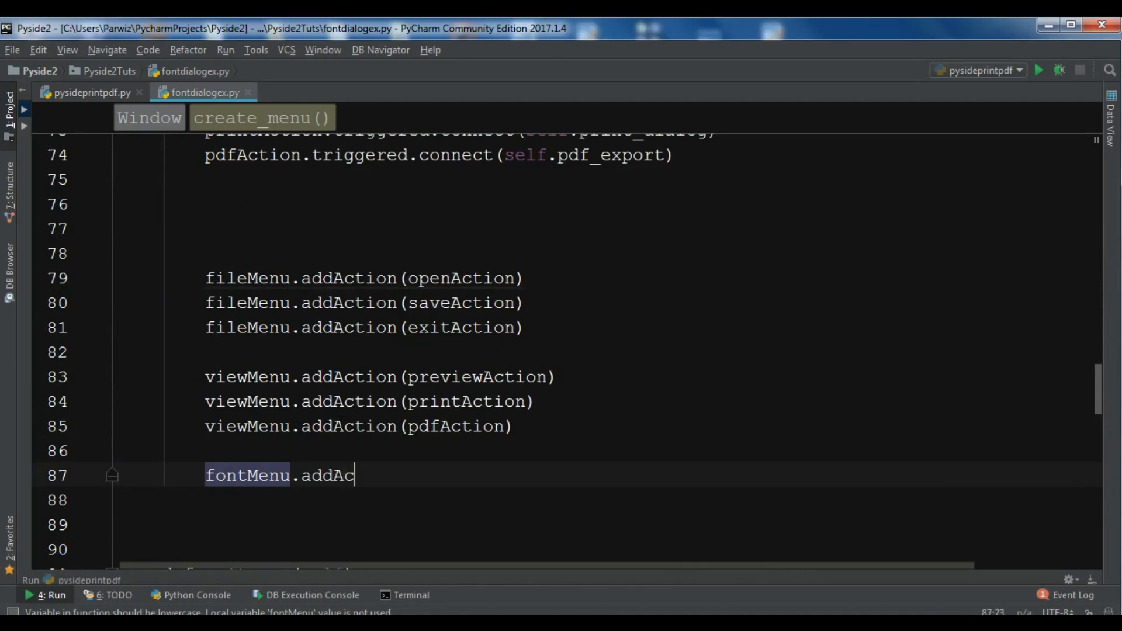
pyautogui.write('tion(fo')
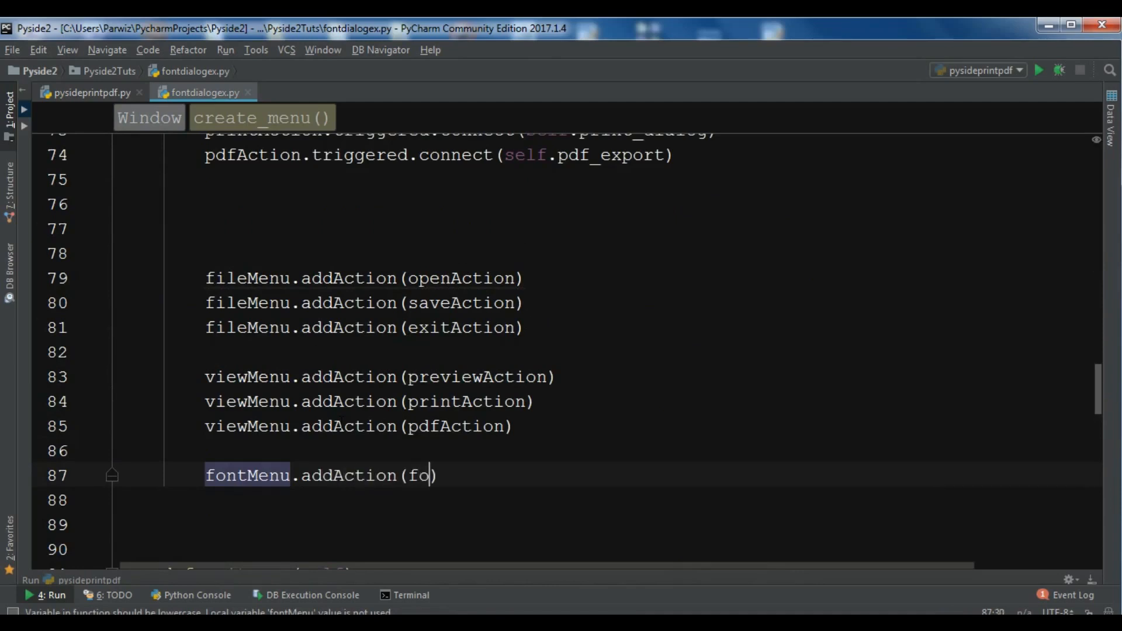
pyautogui.write('ntAction')
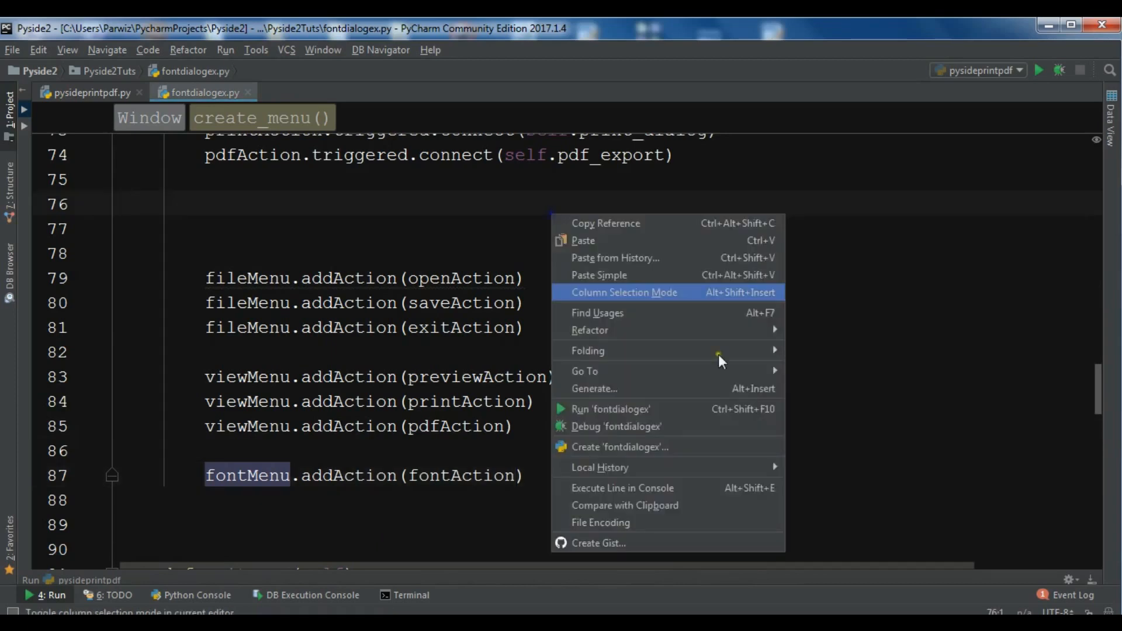
pyautogui.moveTo(629, 419)
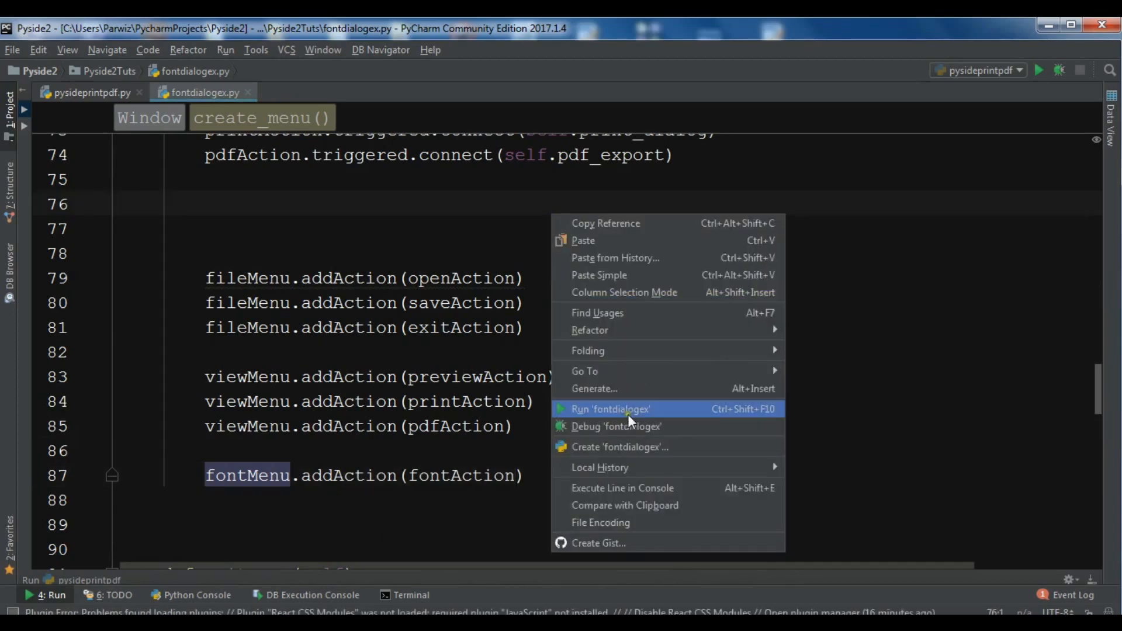
# Run fontdialogex so the notepad window with its Font menu appears
pyautogui.click(608, 409)
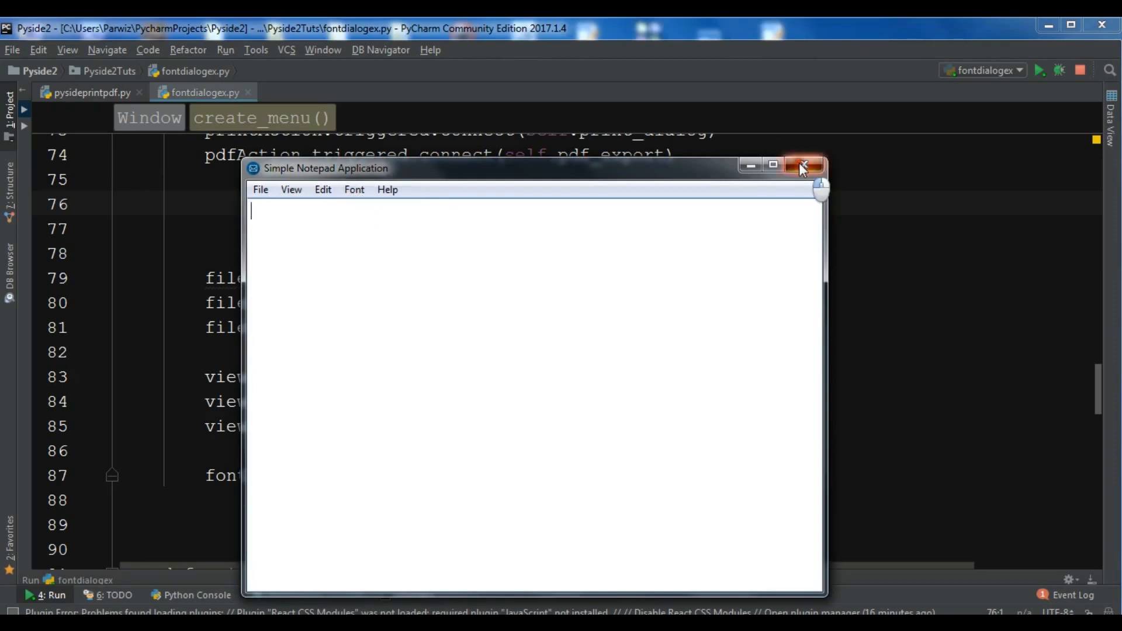
# Close the notepad and begin def font_dialog(self): below pdf_export
pyautogui.click(803, 166)
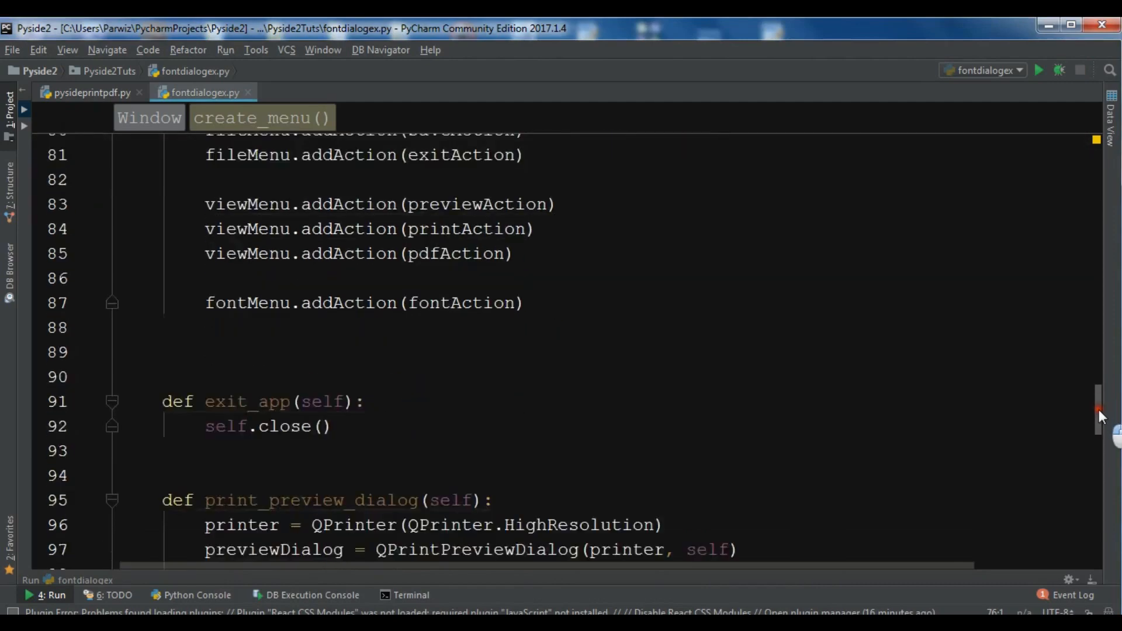
pyautogui.scroll(-3)
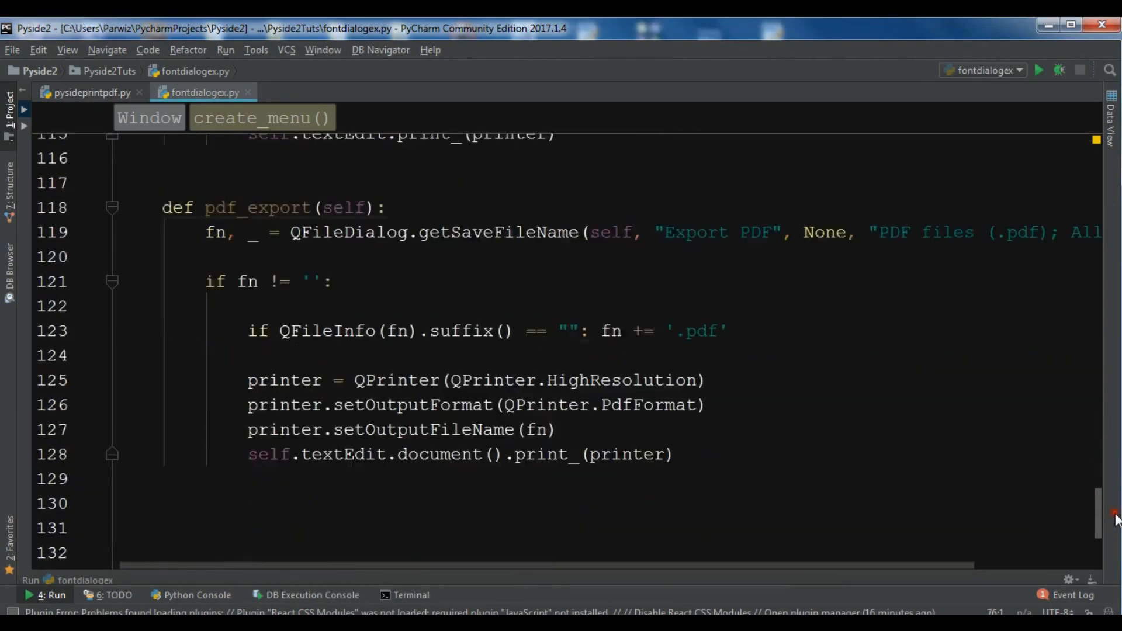
pyautogui.scroll(-3)
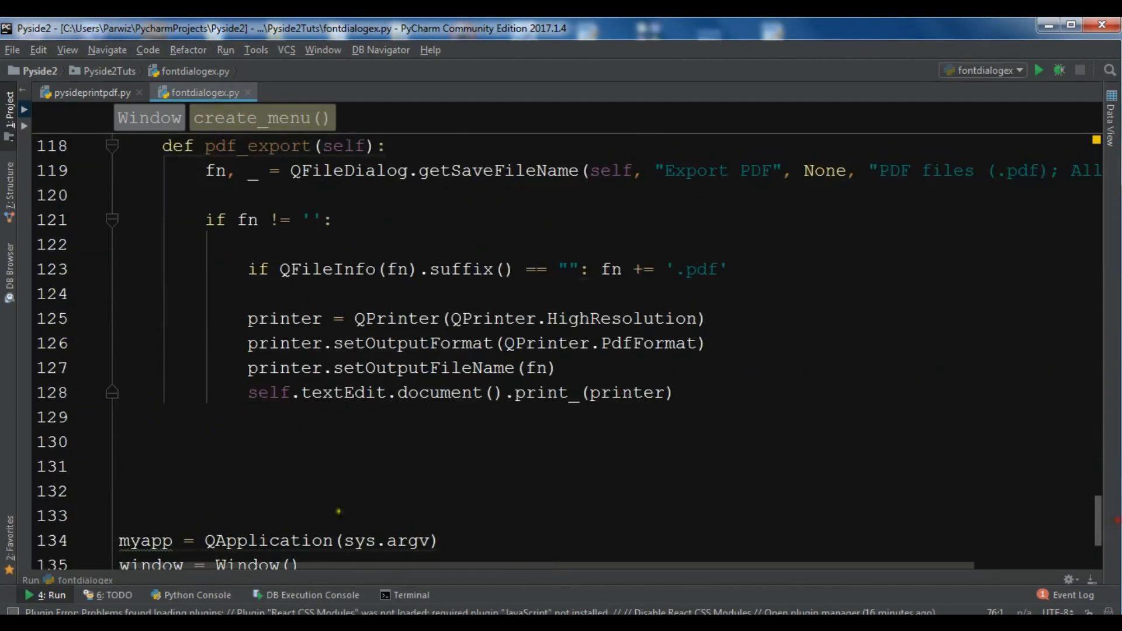
pyautogui.click(175, 466)
pyautogui.write('def ')
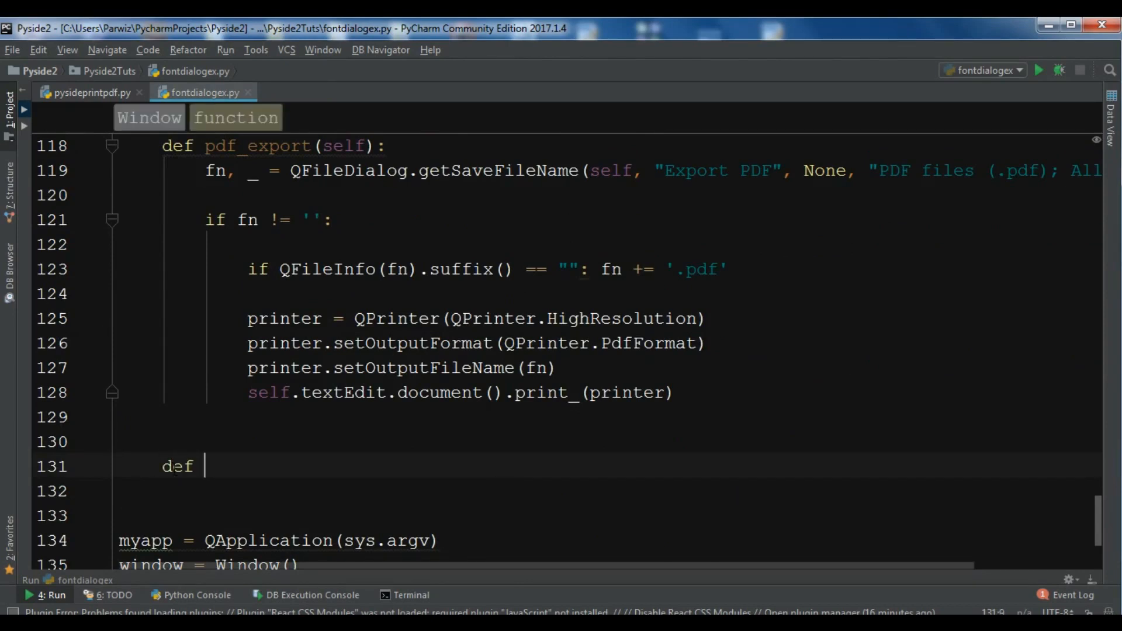
pyautogui.write('font_d')
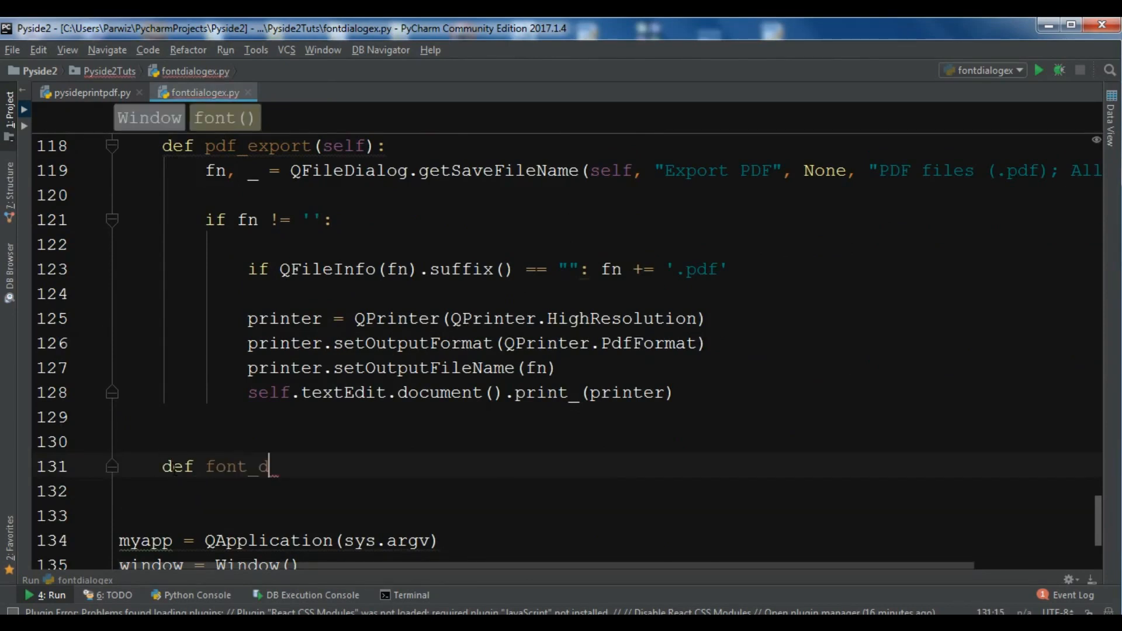
pyautogui.write('ialo')
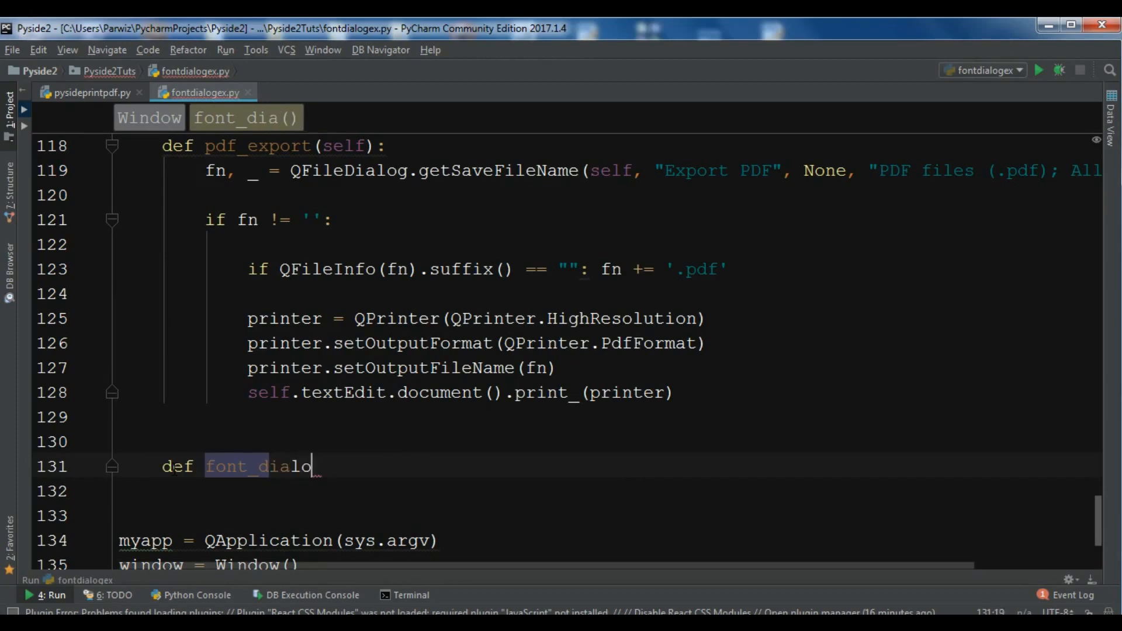
pyautogui.write('g(self):')
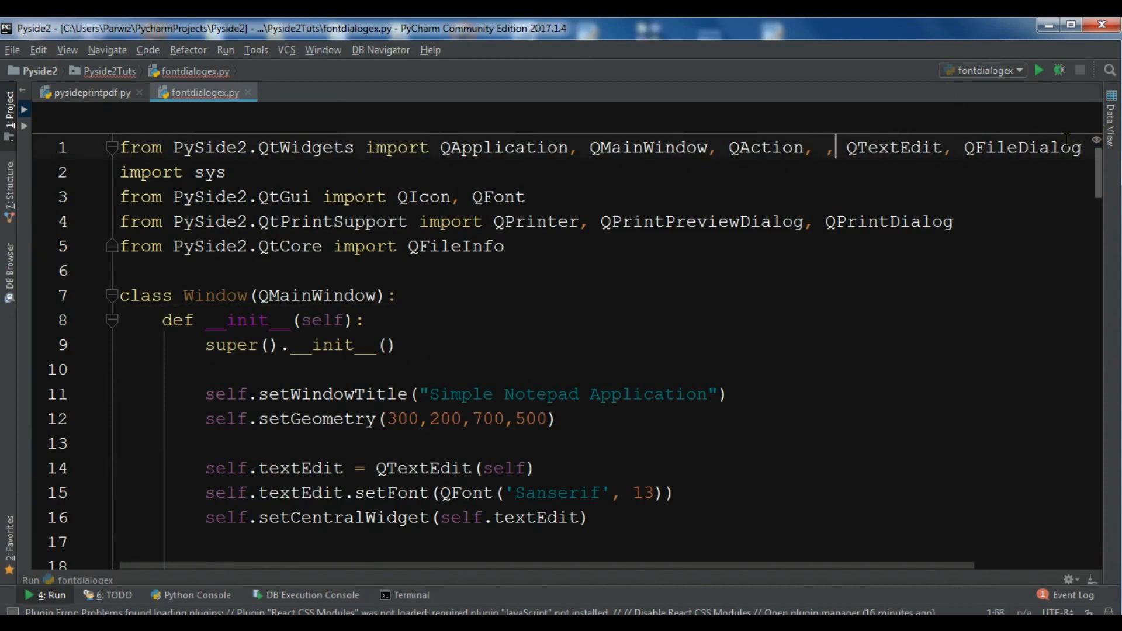
# Add QFontDialog to the PySide2.QtWidgets import list
pyautogui.write('Q')
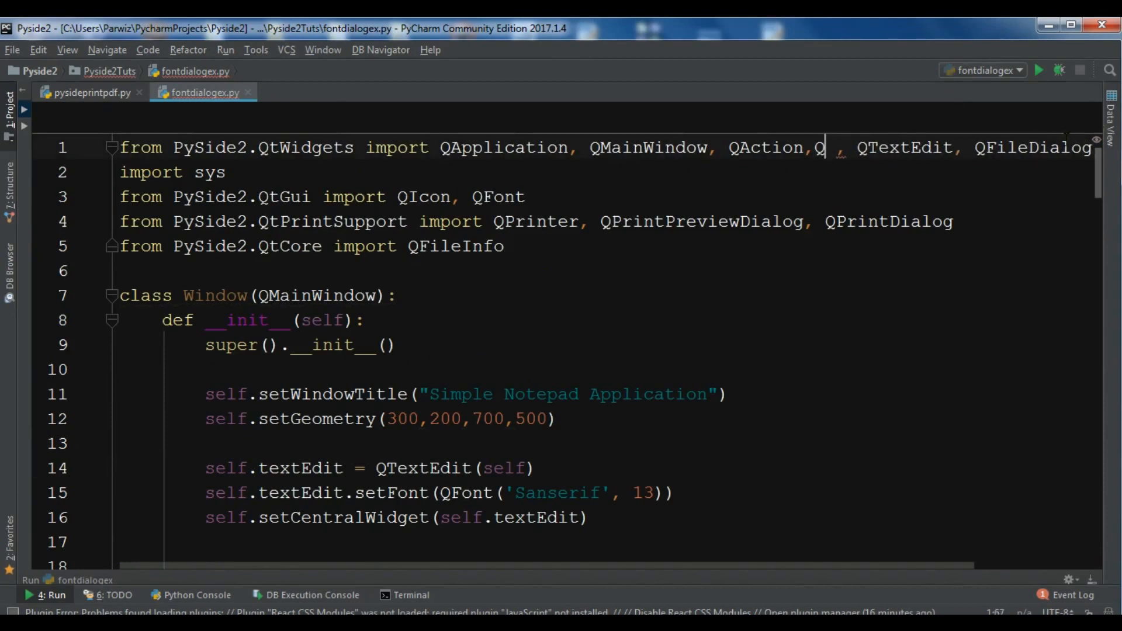
pyautogui.write('FontDialog')
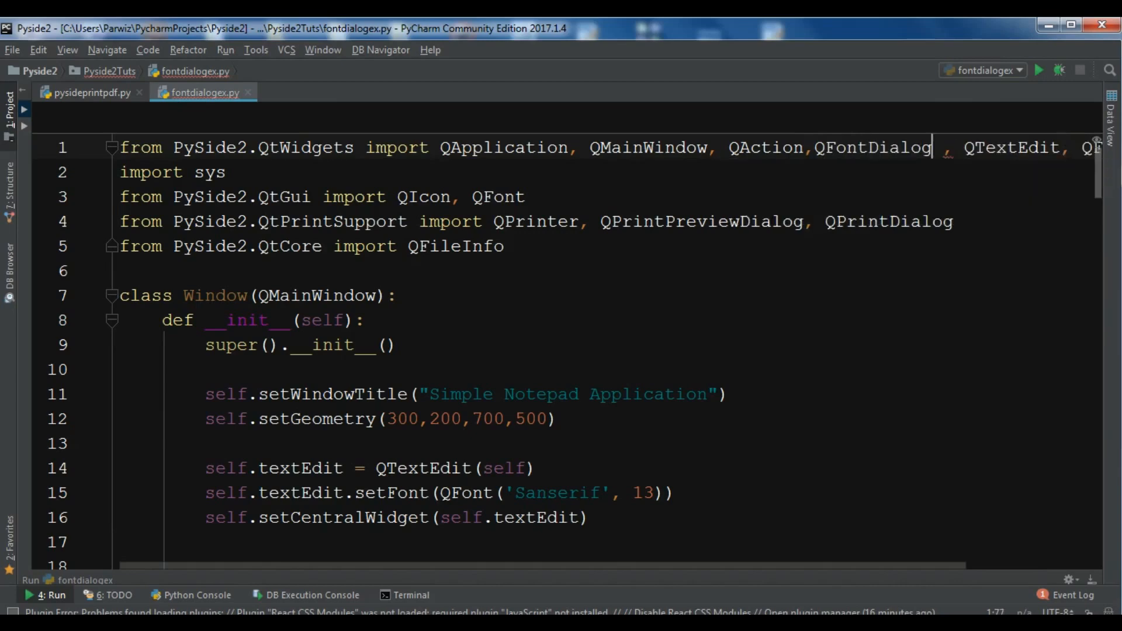
pyautogui.scroll(-3)
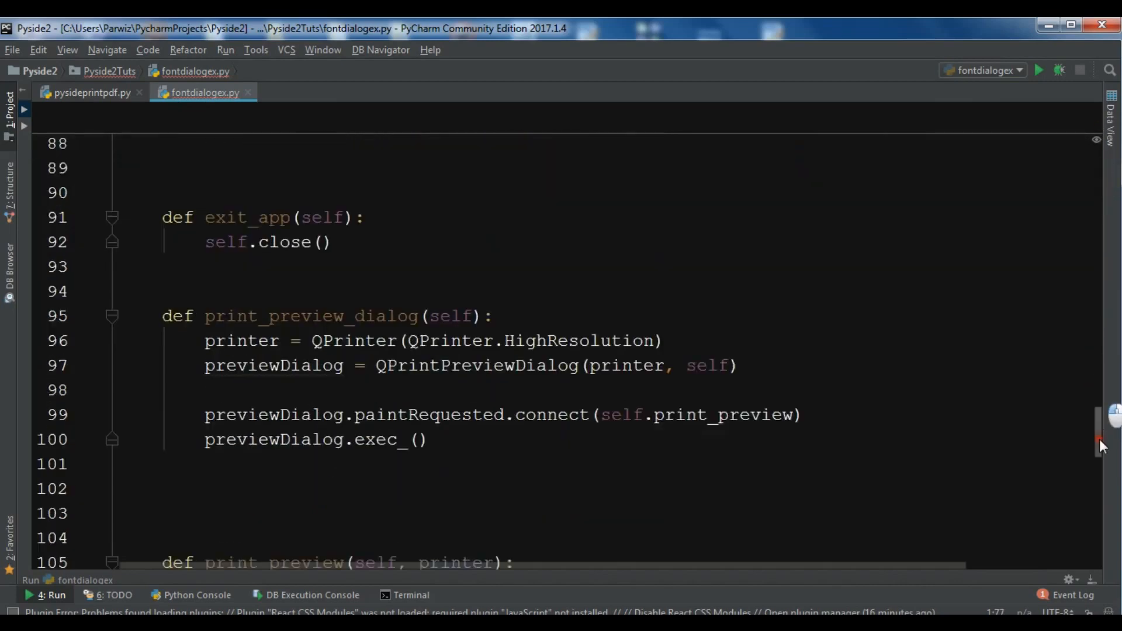
pyautogui.scroll(-3)
pyautogui.write('(')
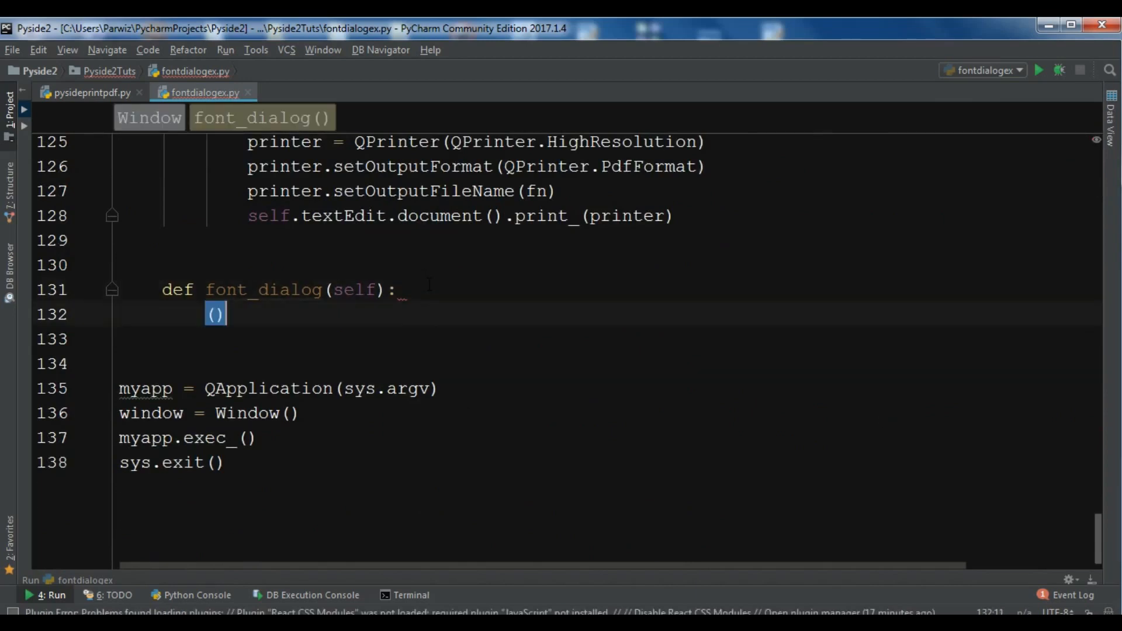
# Write (ok, font) = QFontDialog.getFont() inside font_dialog
pyautogui.write('ok,')
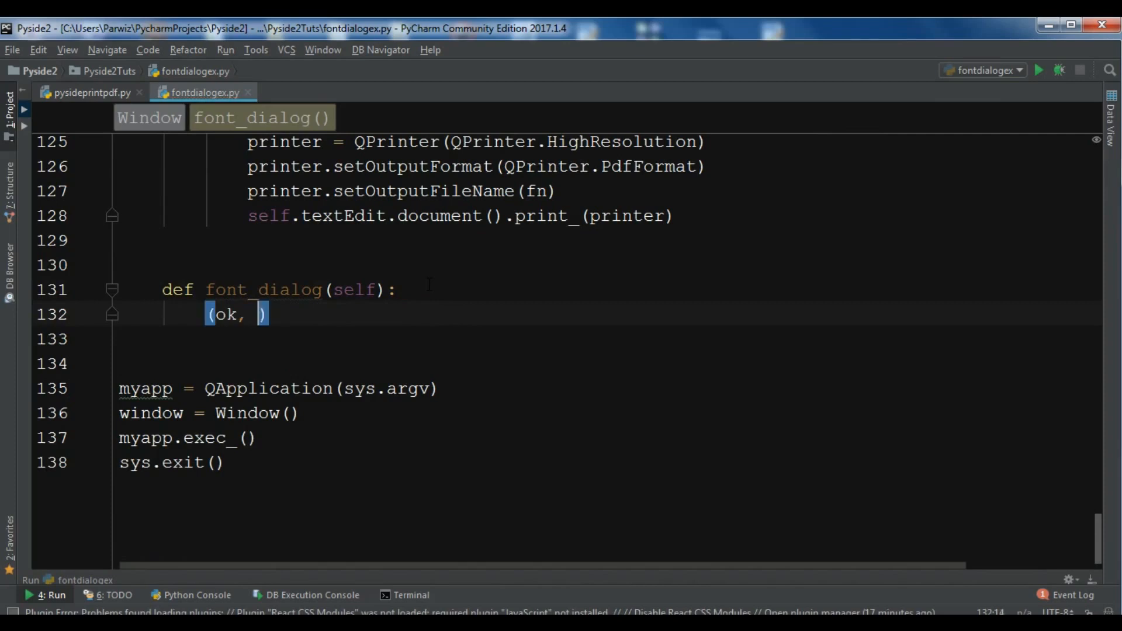
pyautogui.write('font) = Q')
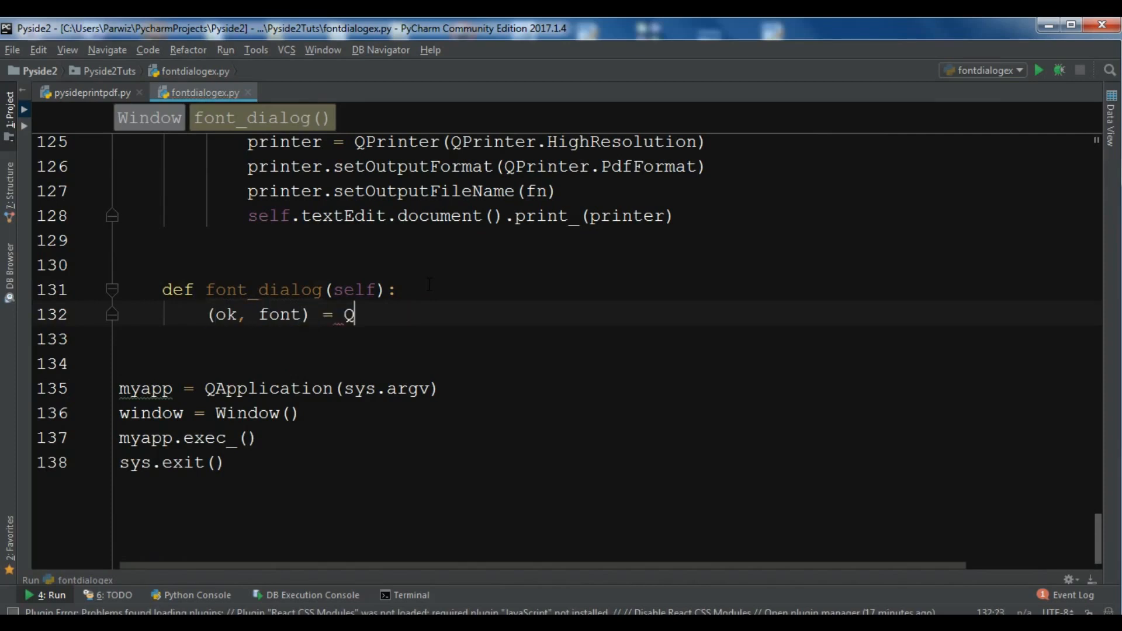
pyautogui.write('FontDialog')
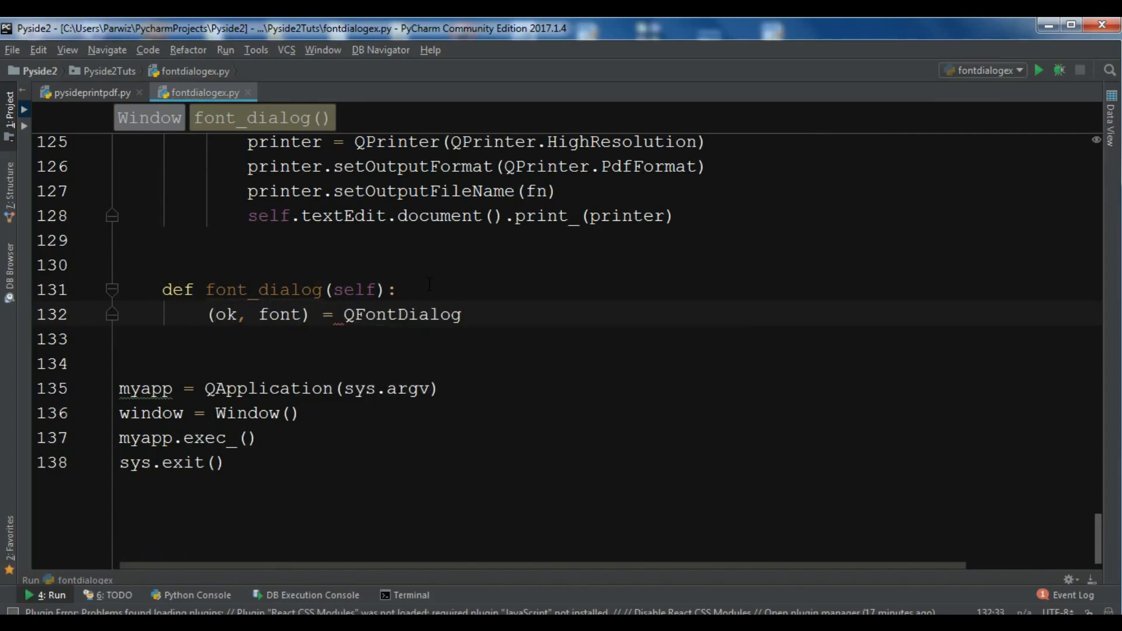
pyautogui.write('.getFont()')
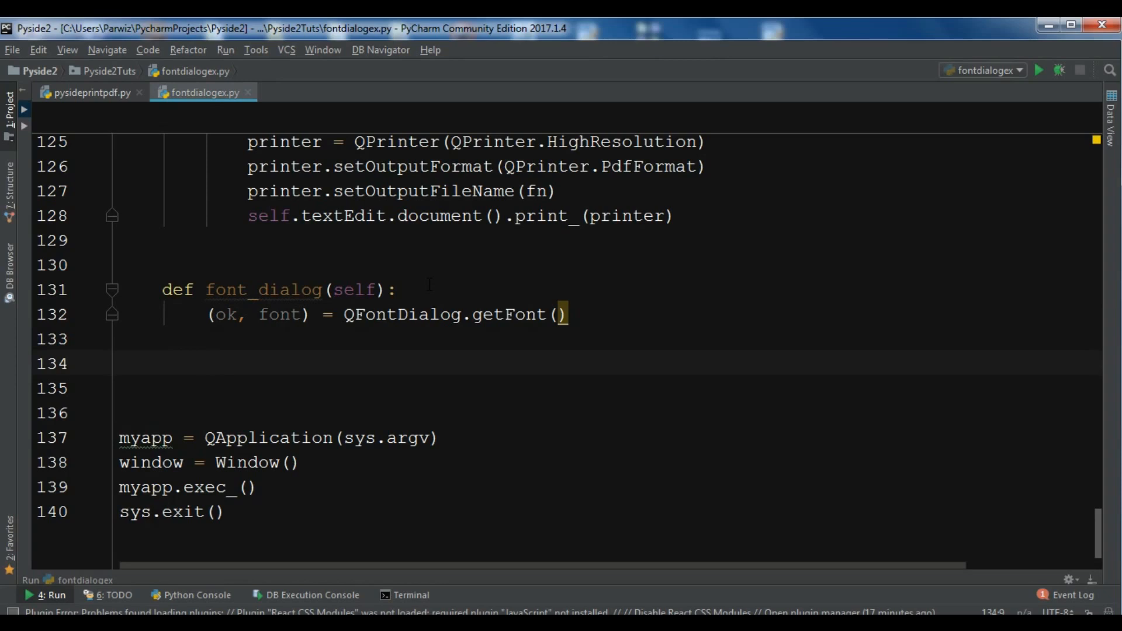
# Under 'if ok:' apply the font with self.textEdit.setFont(font)
pyautogui.write('if ok:')
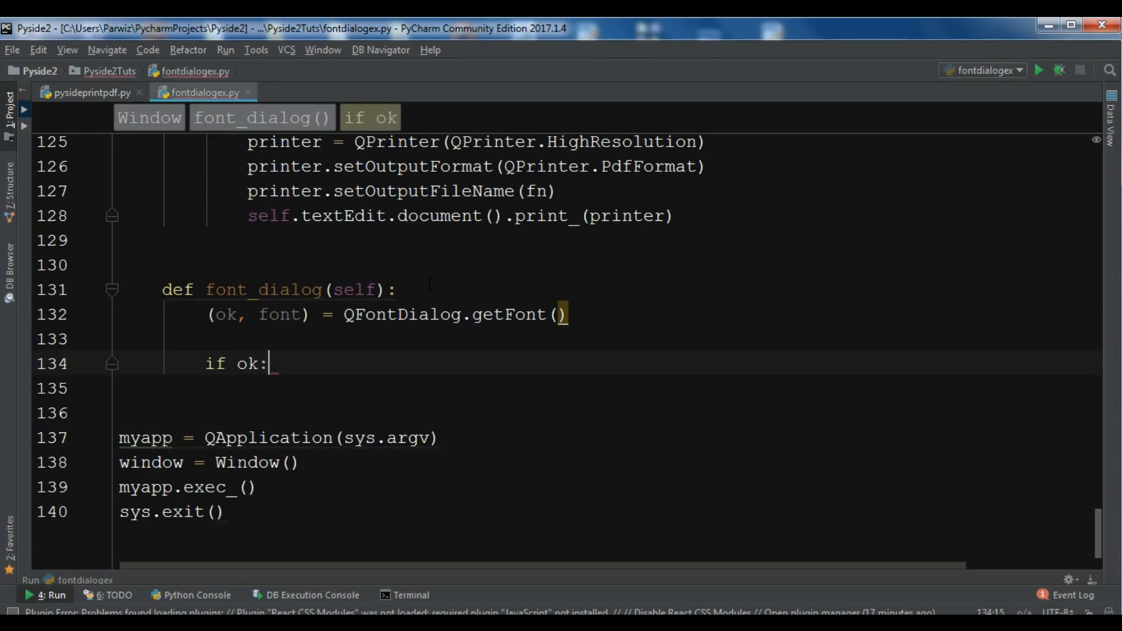
pyautogui.write('sel')
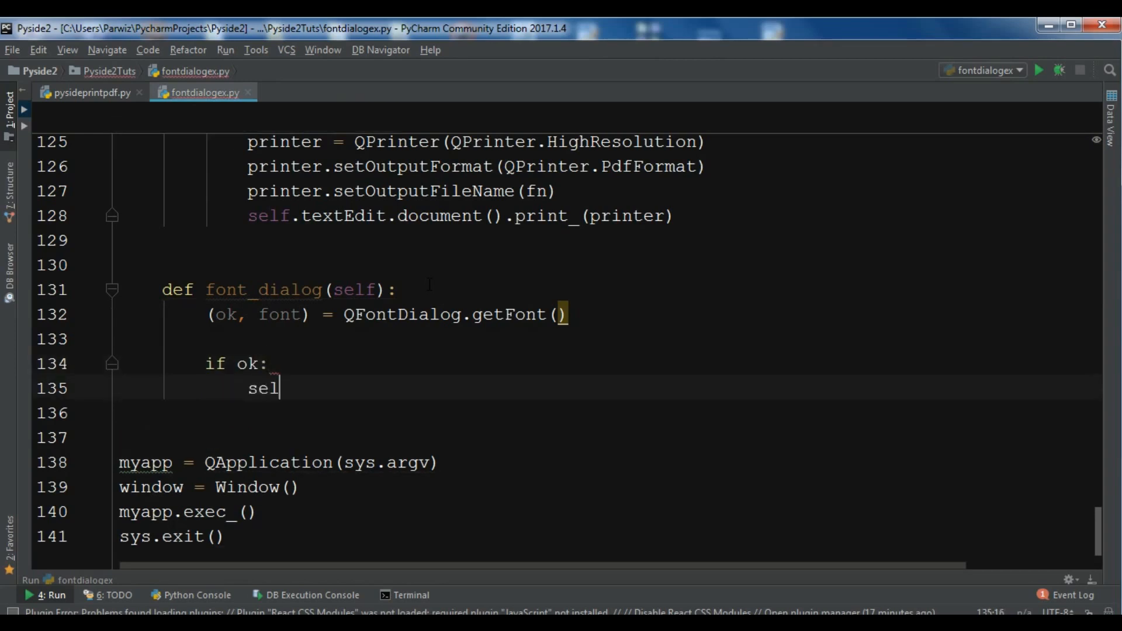
pyautogui.write('f.')
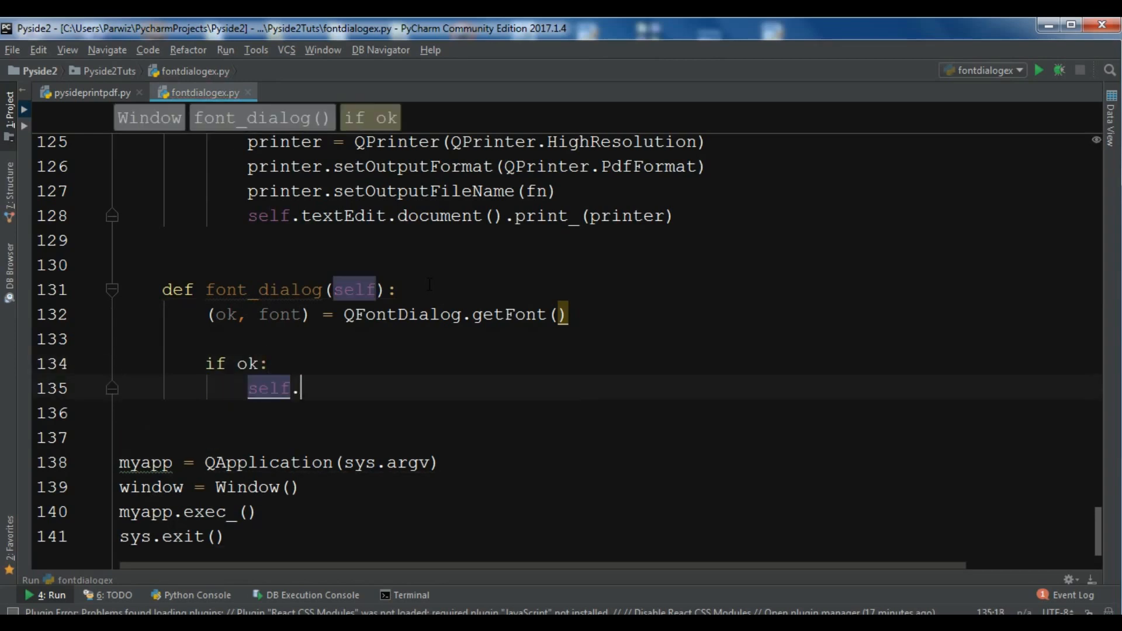
pyautogui.write('textEdit')
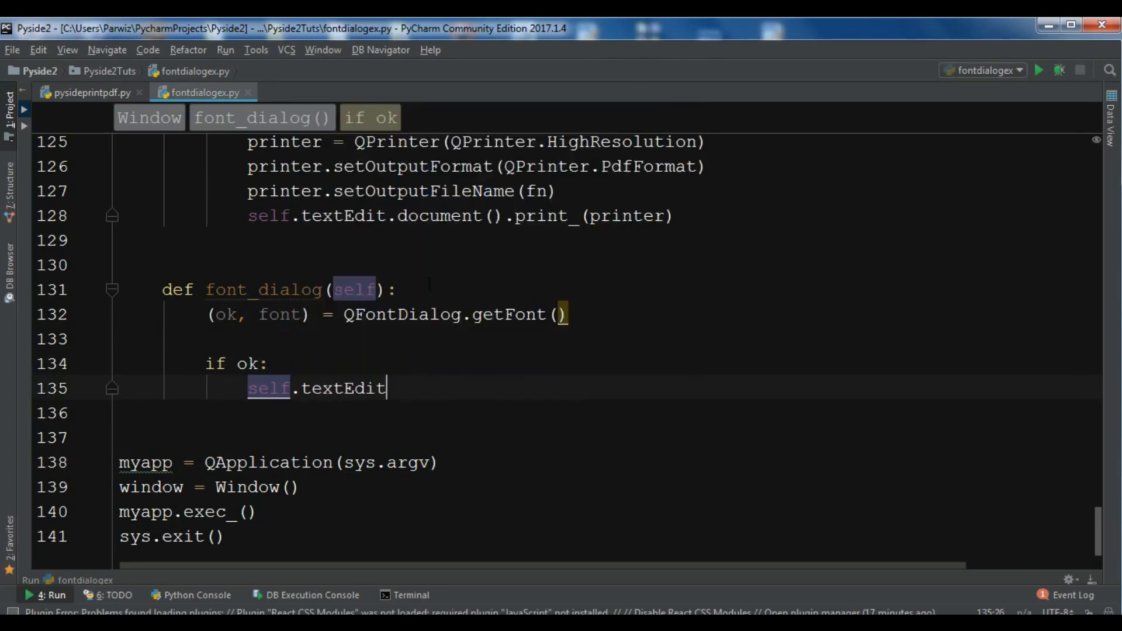
pyautogui.write('.setFont(fon)')
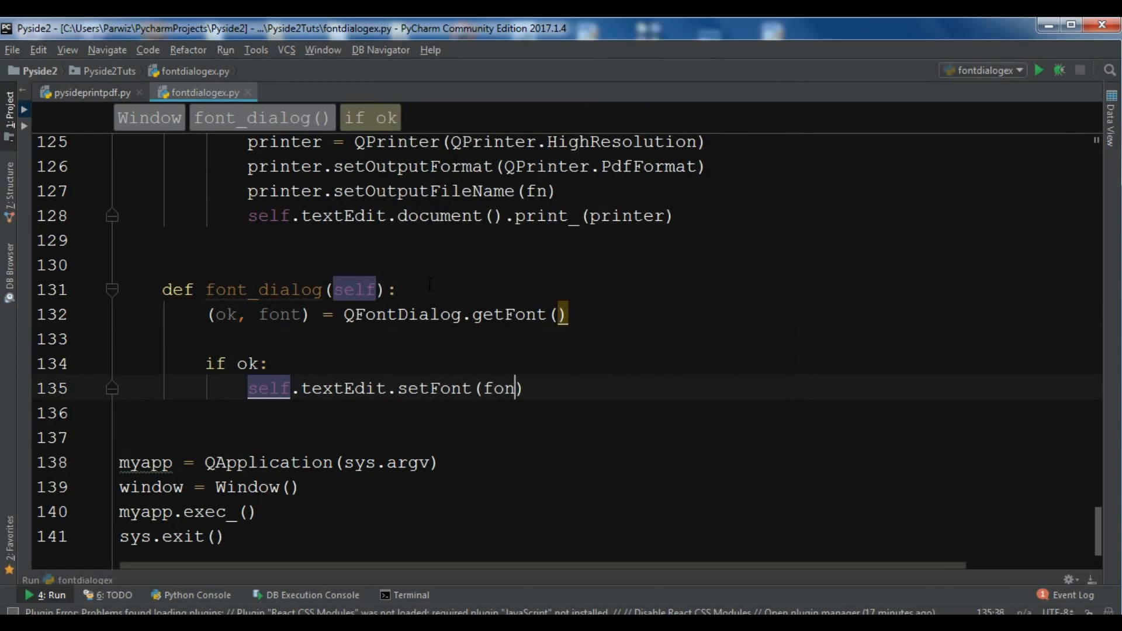
pyautogui.write('t')
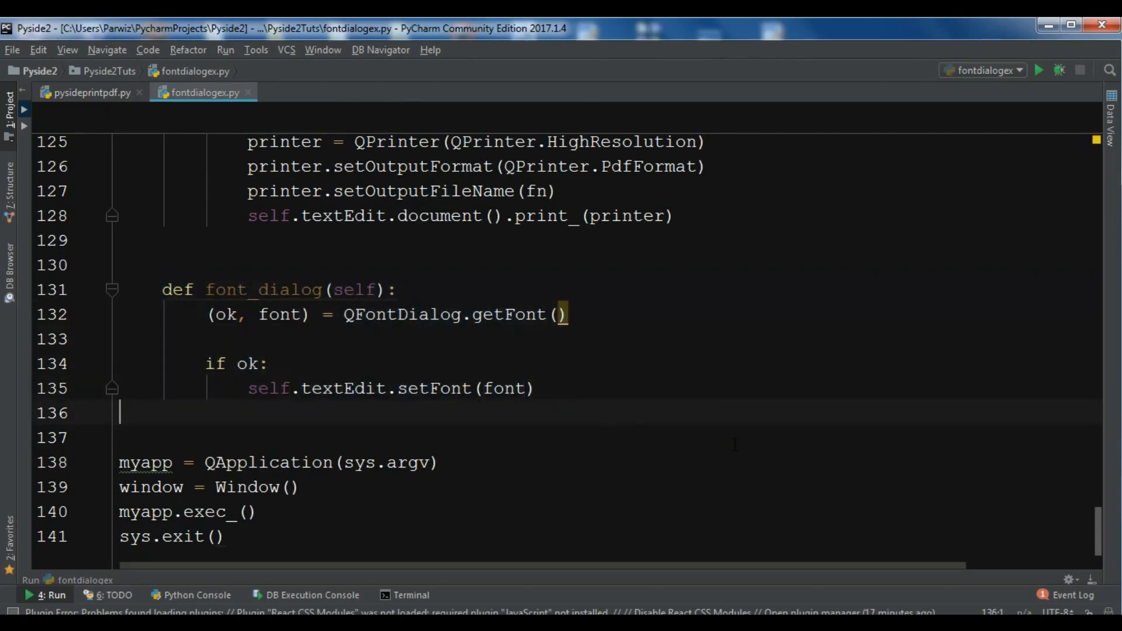
pyautogui.moveTo(1102, 515)
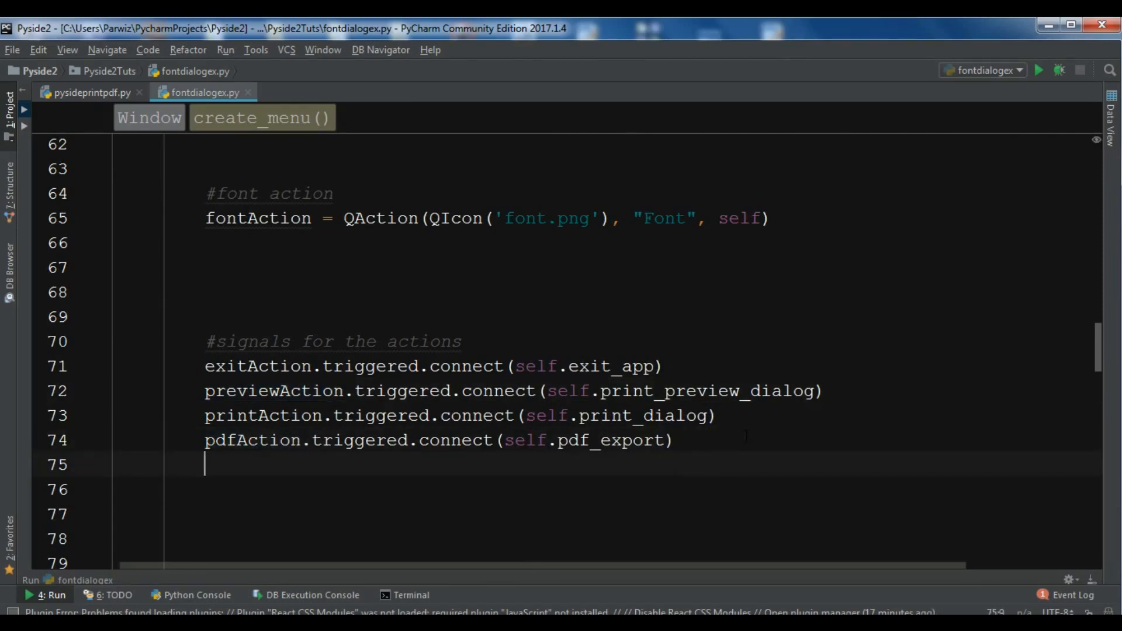
# Connect fontAction.triggered to self.font_dialog and run the script again
pyautogui.write('fo')
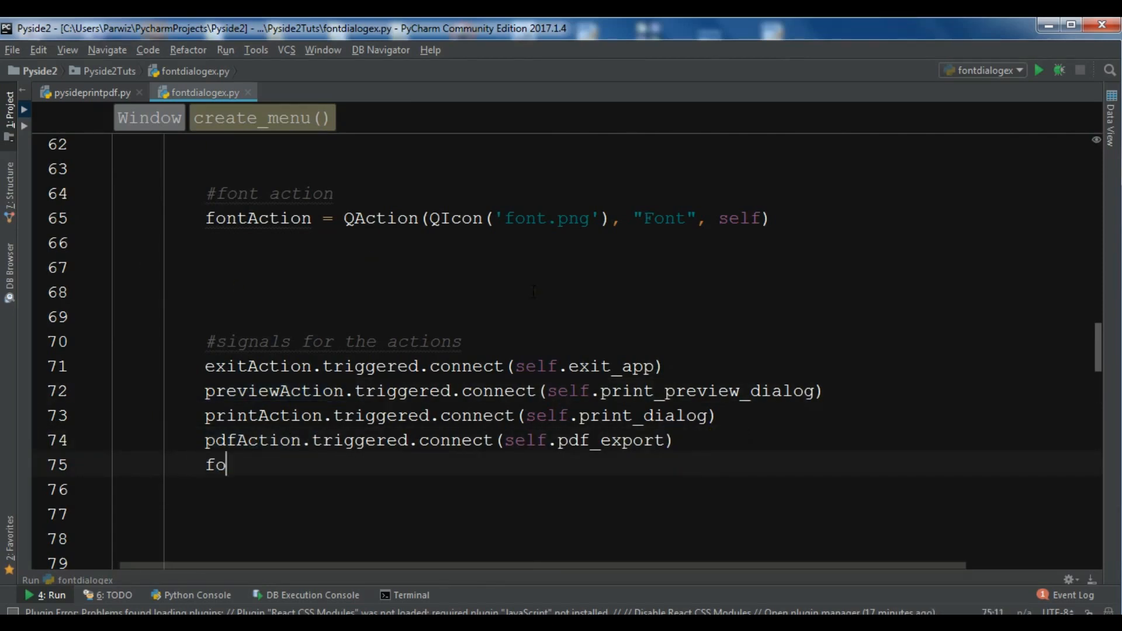
pyautogui.write('ntAction.')
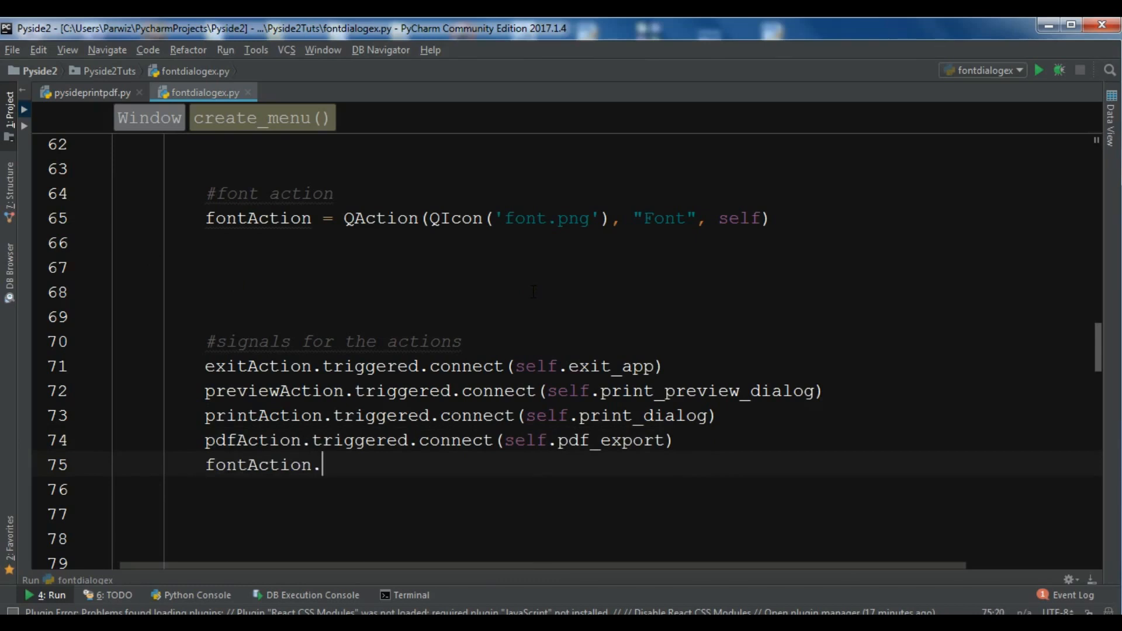
pyautogui.write('trigger()')
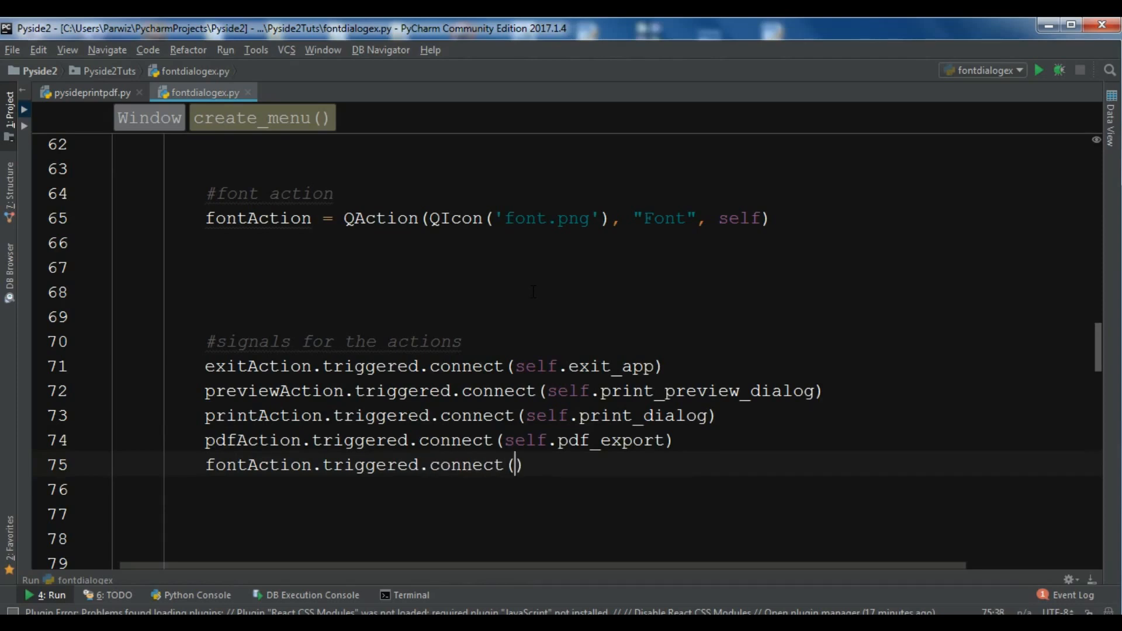
pyautogui.write('self')
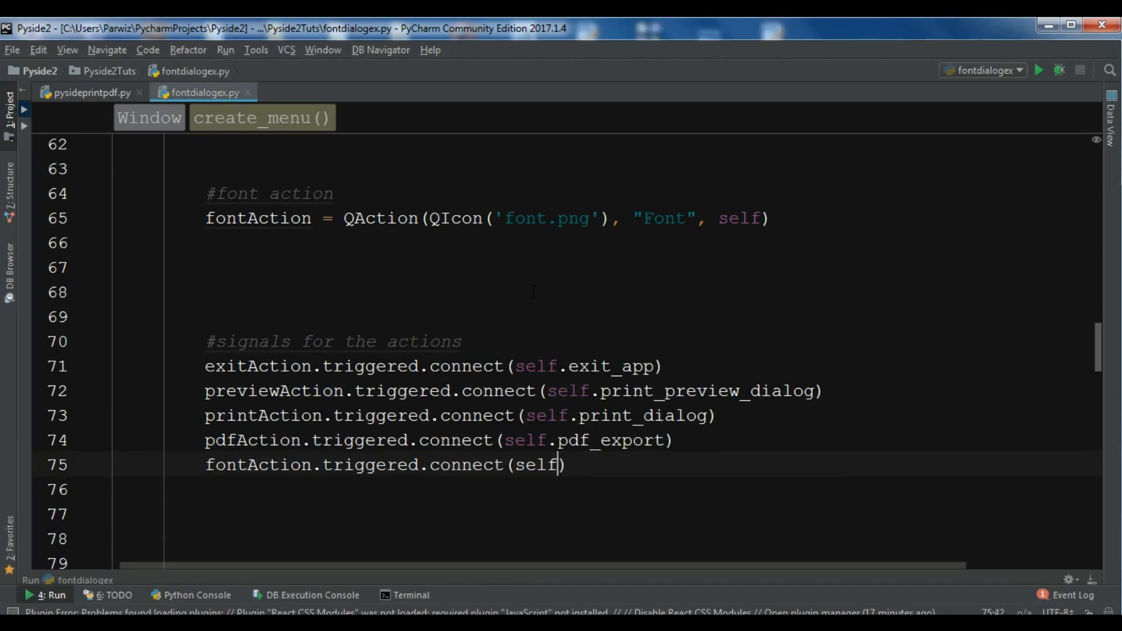
pyautogui.write('.')
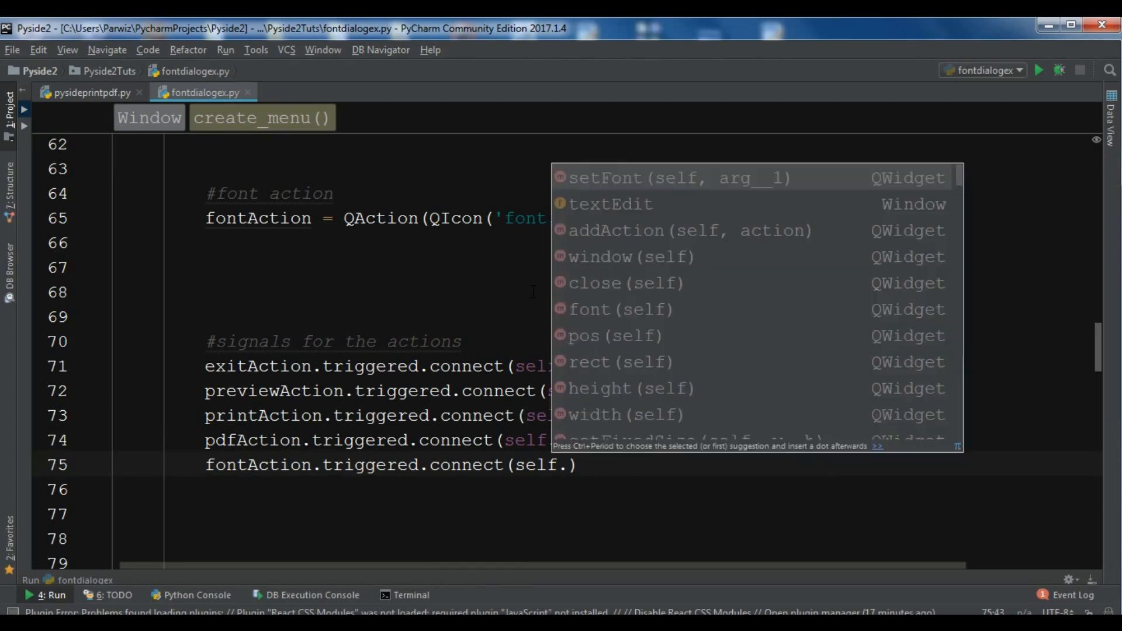
pyautogui.write('font_dialog')
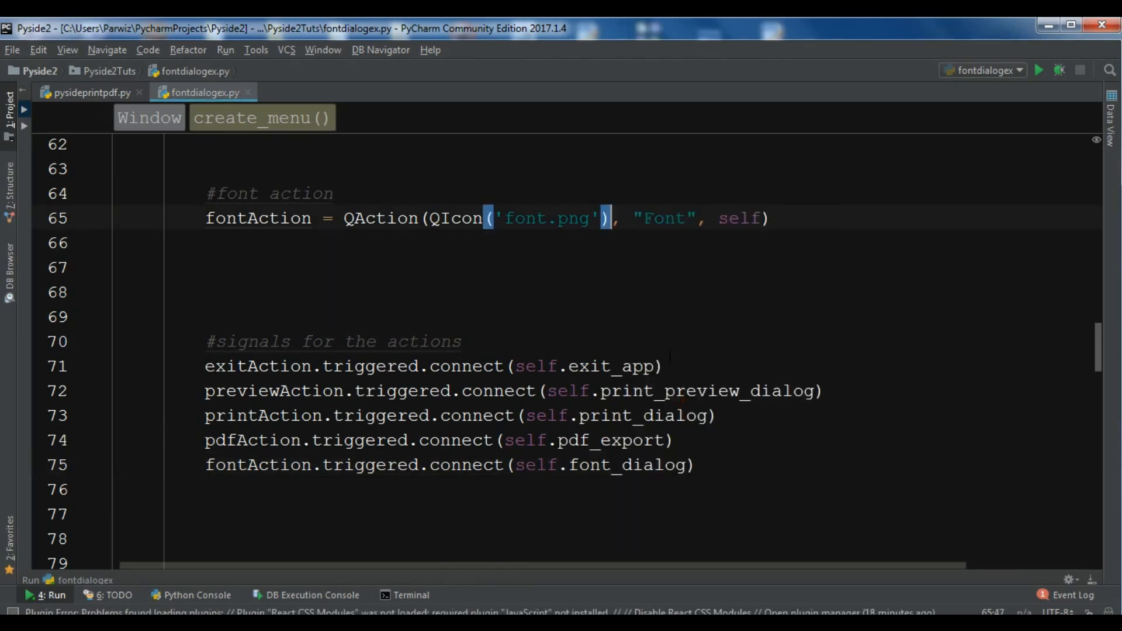
pyautogui.click(1039, 70)
pyautogui.write('Get the s')
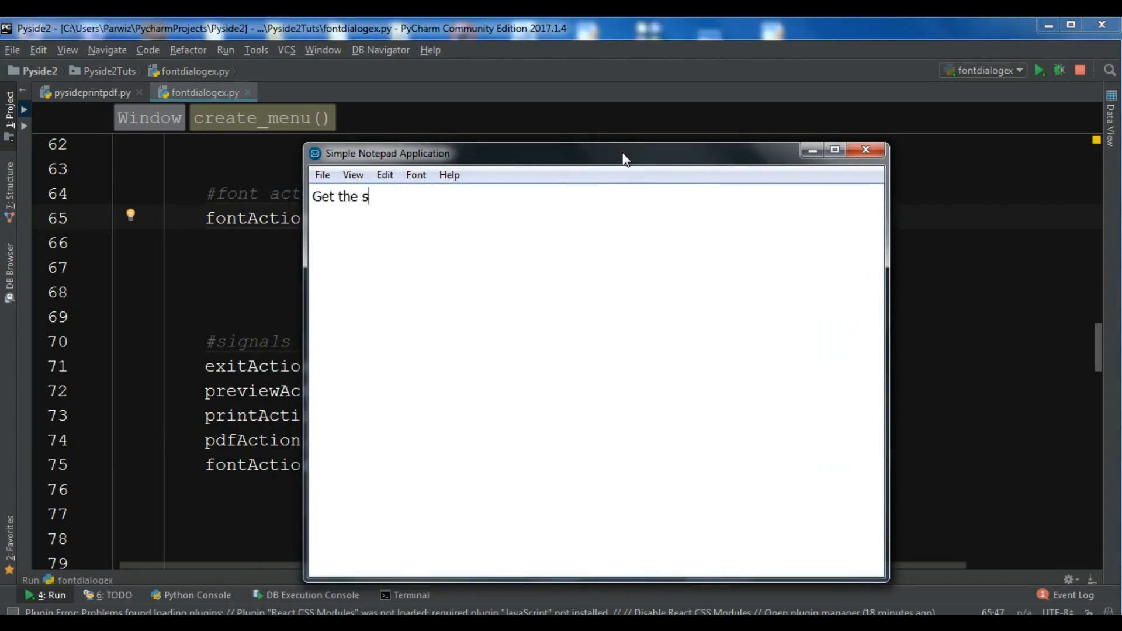
pyautogui.write('ource cd')
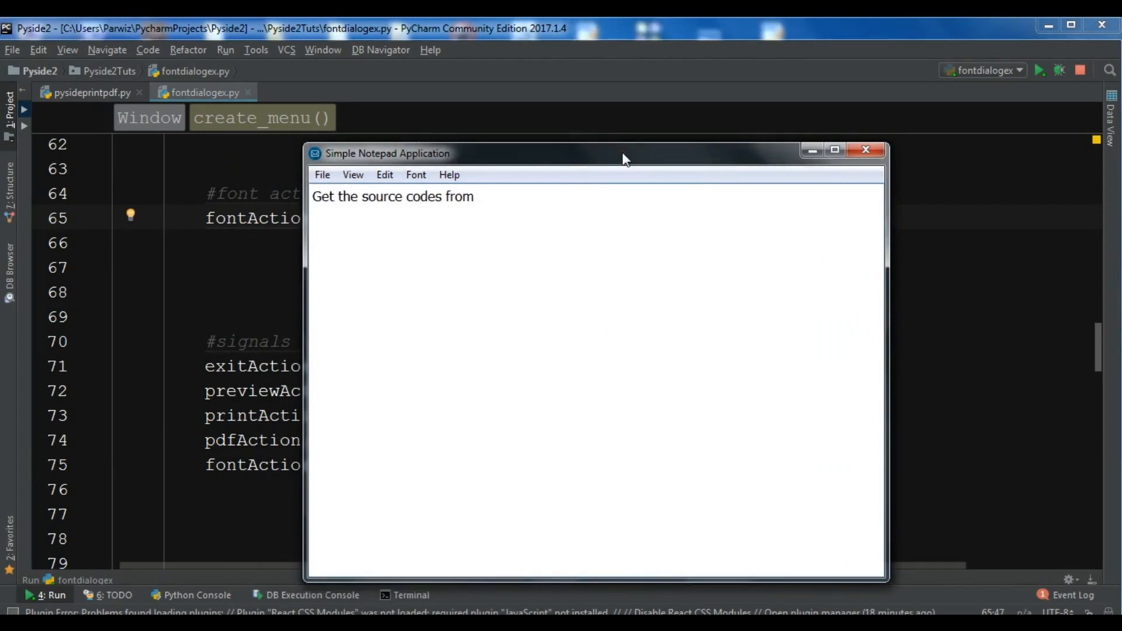
pyautogui.write('https://ww')
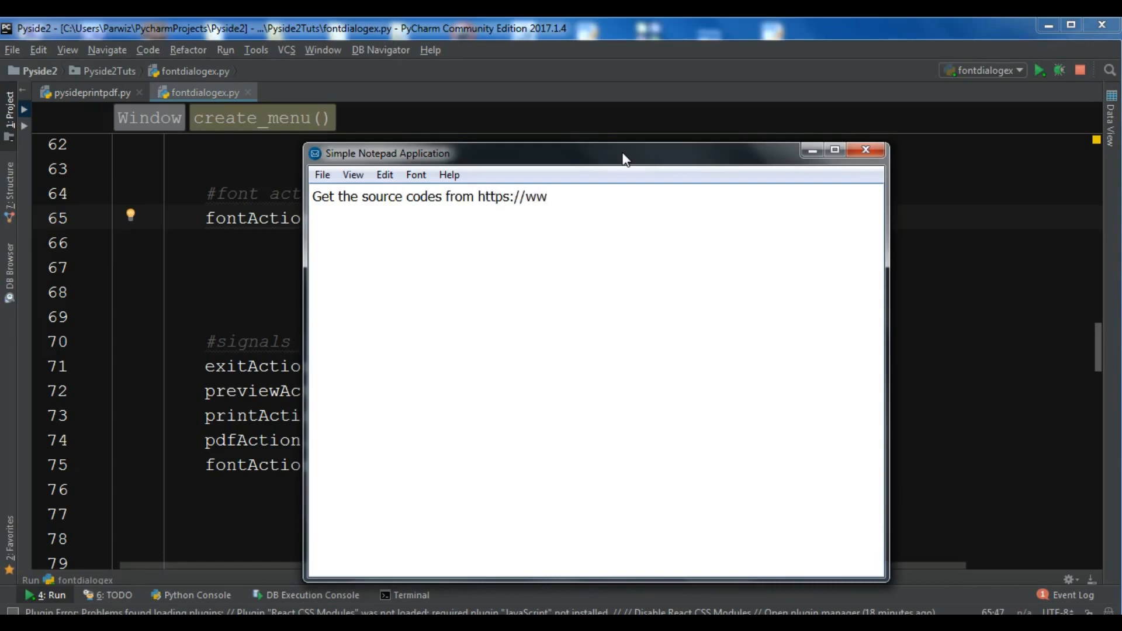
pyautogui.write('w.codeloop')
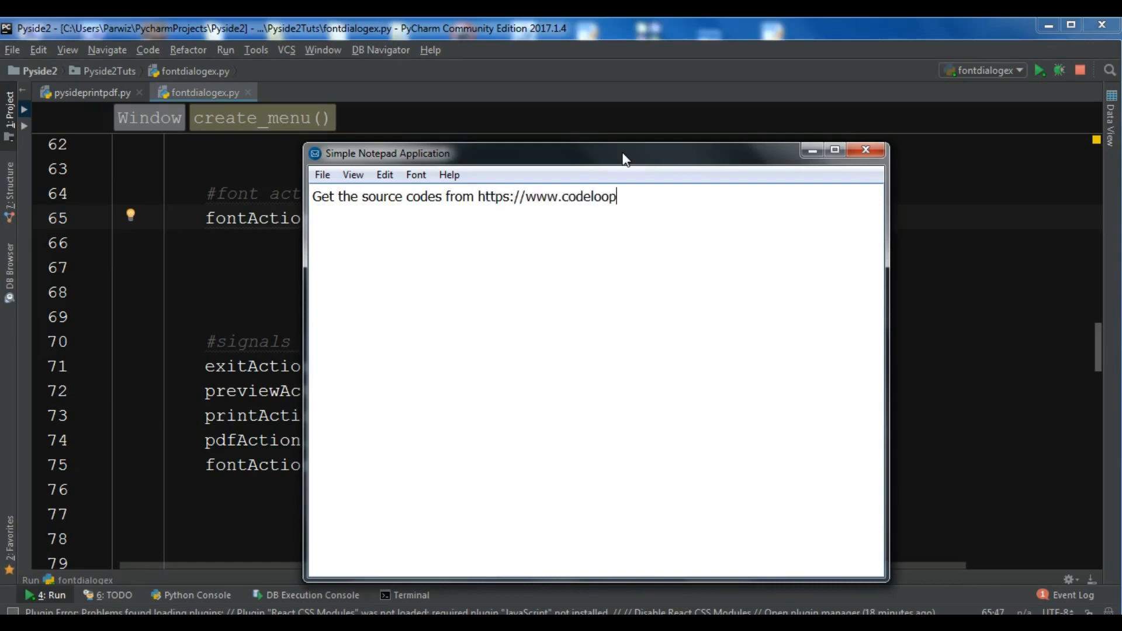
pyautogui.write('.org')
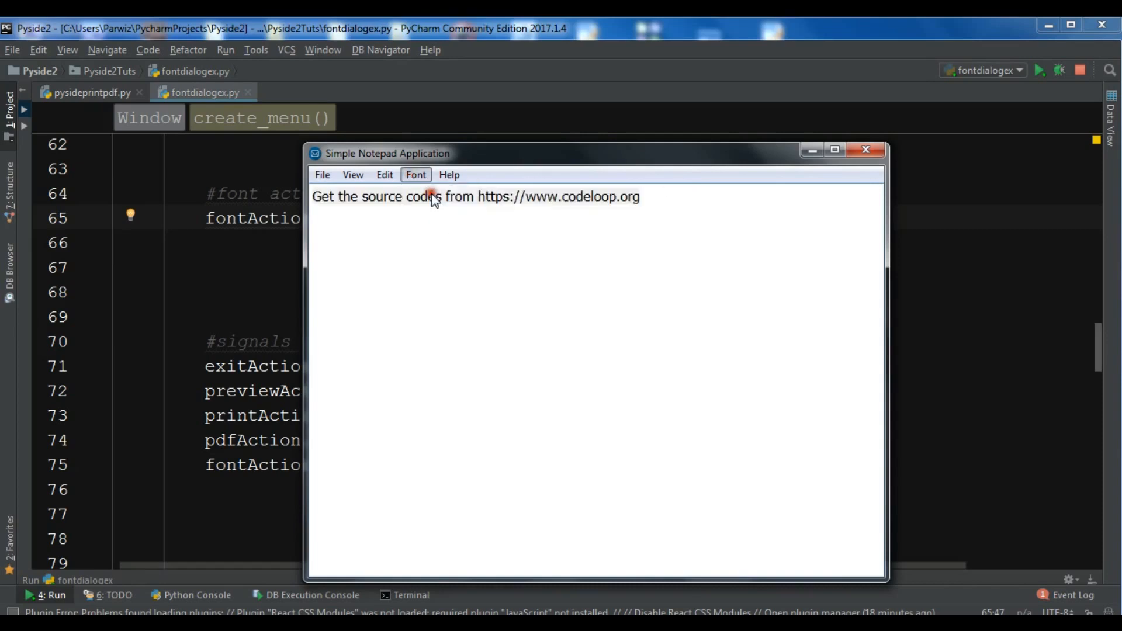
# Apply a Bold size-36 font to the notepad text via the Select Font dialog and widen the window
pyautogui.click(415, 174)
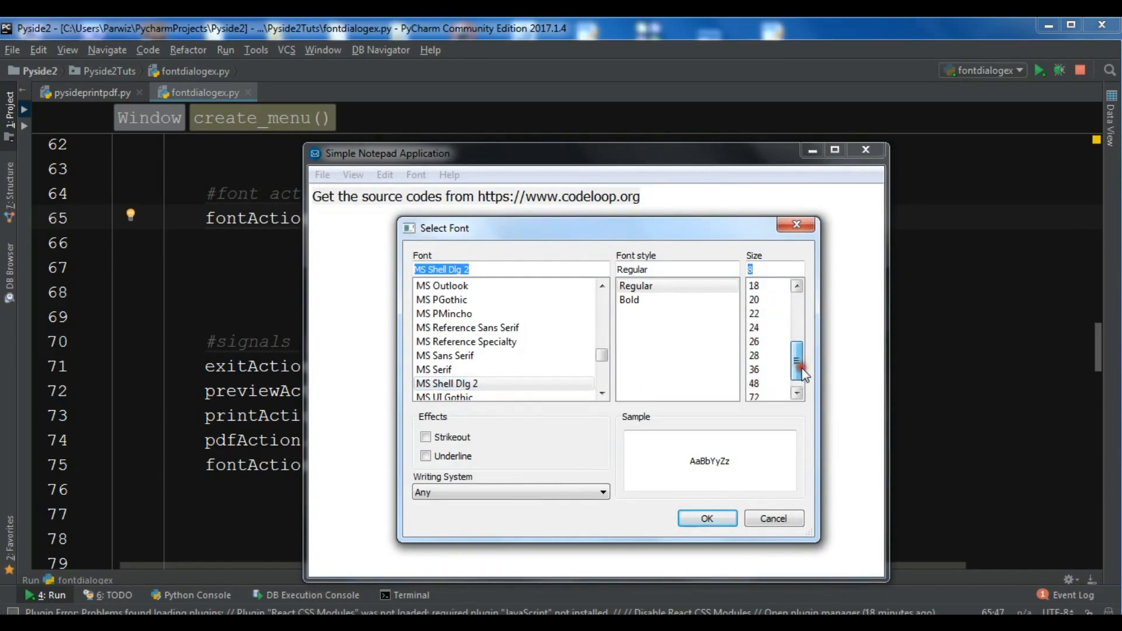
pyautogui.click(754, 369)
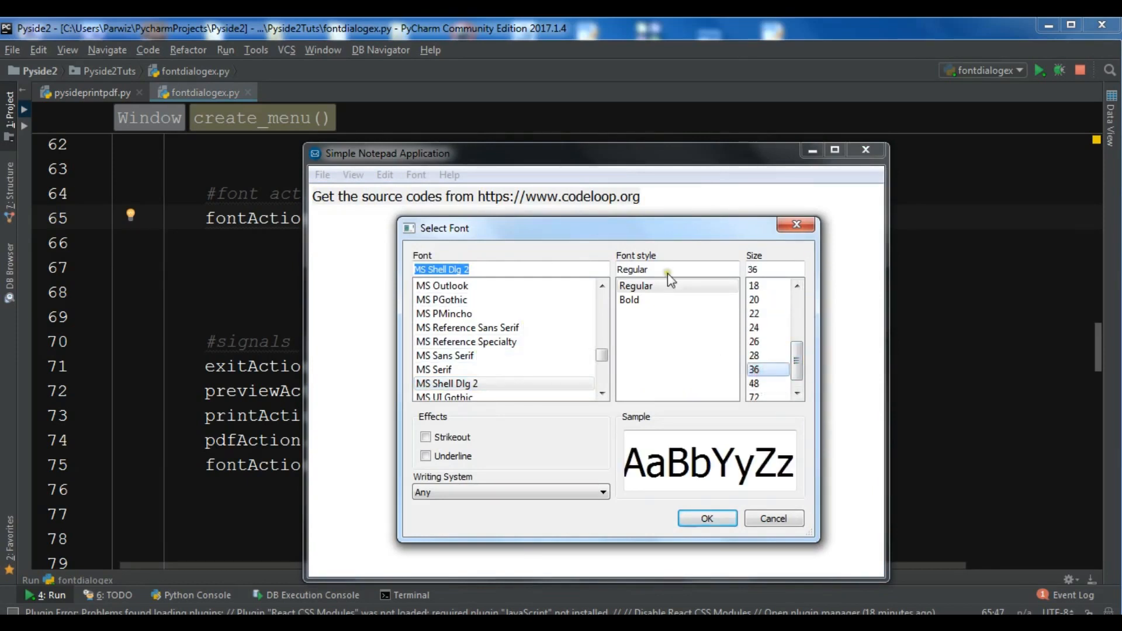
pyautogui.click(628, 299)
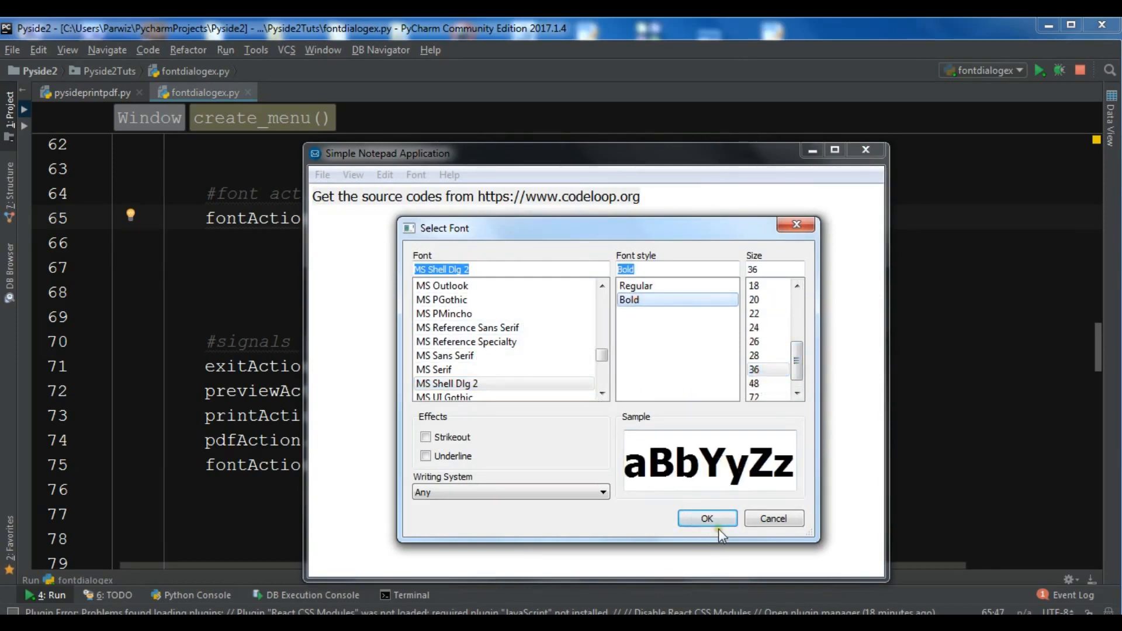
pyautogui.click(706, 518)
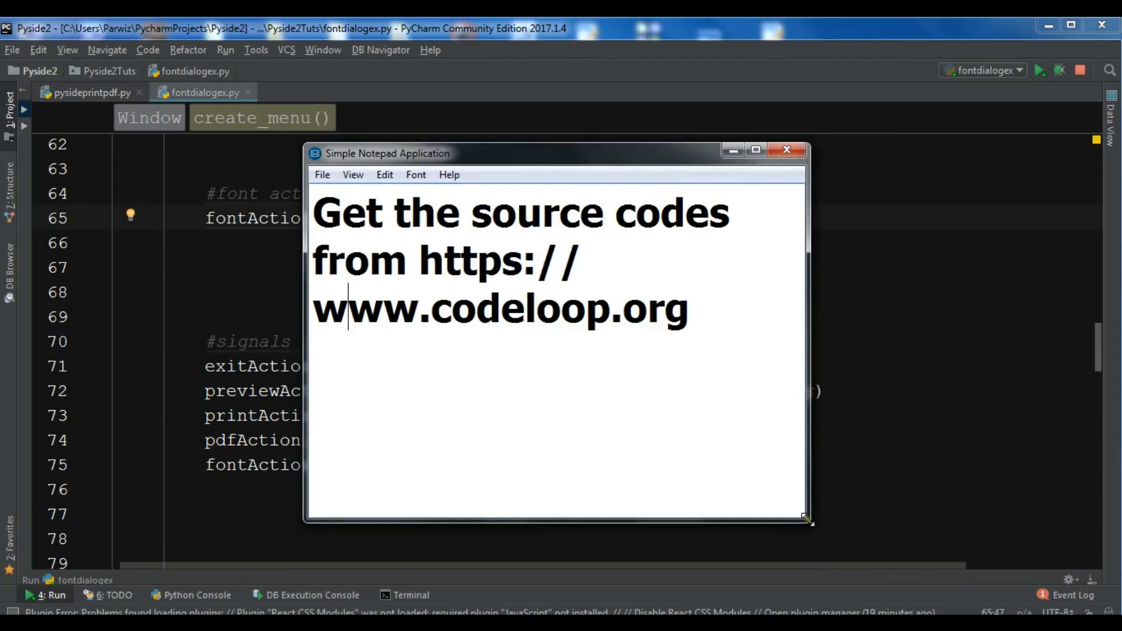
pyautogui.moveTo(808, 519); pyautogui.dragTo(937, 455)
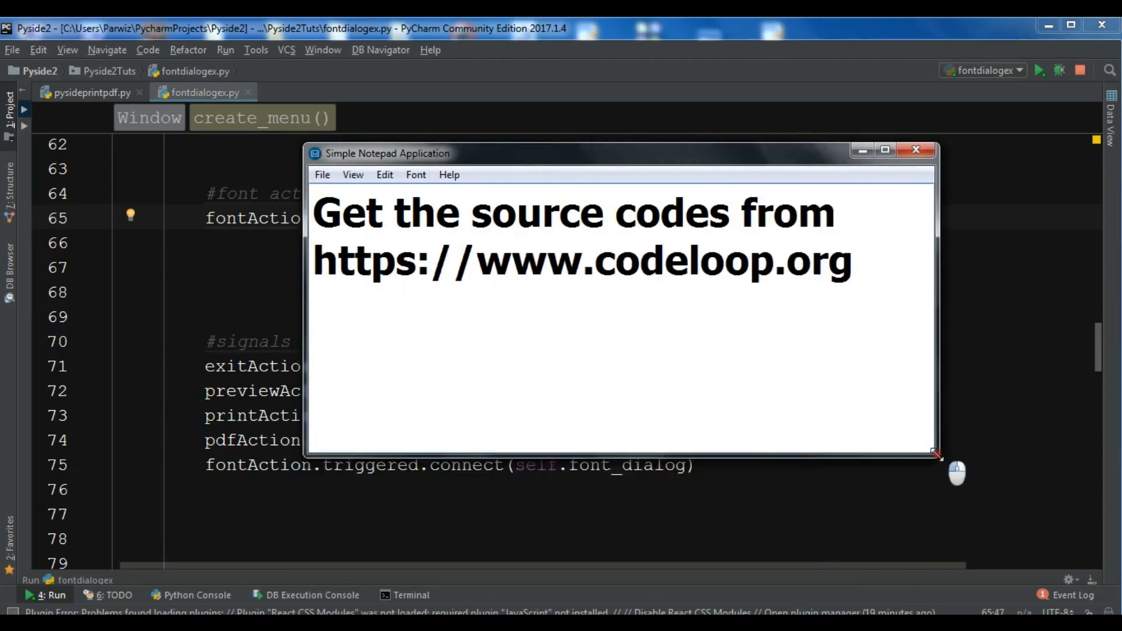